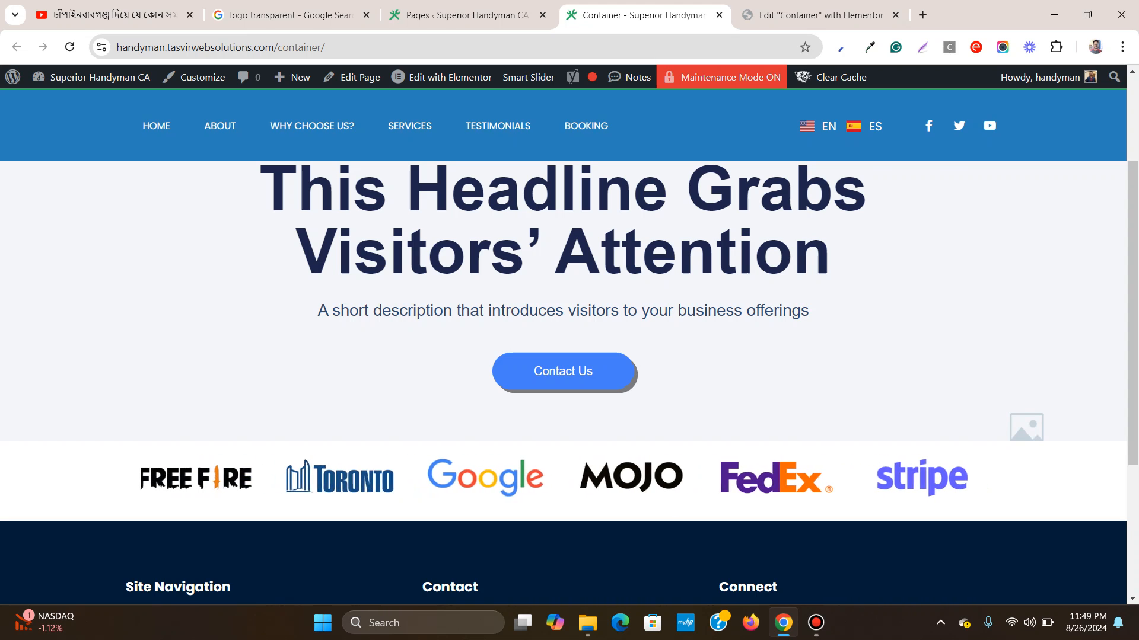
Switch to the Elementor editor tab and scroll to the empty container below the hero
left_click(819, 15)
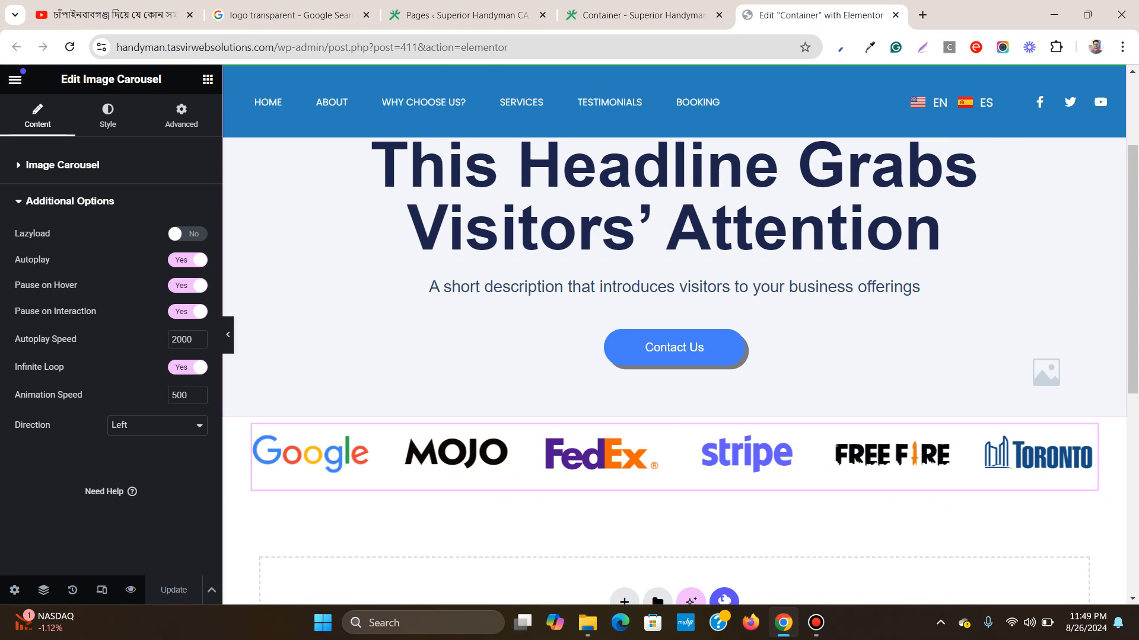
scroll("down", 3)
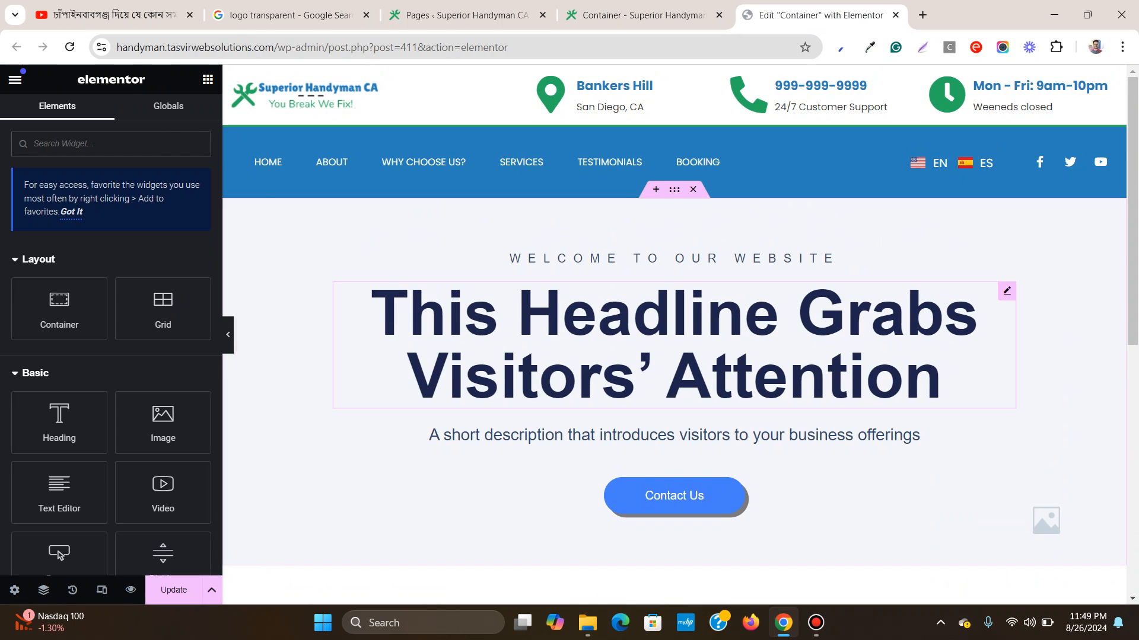
scroll("down", 3)
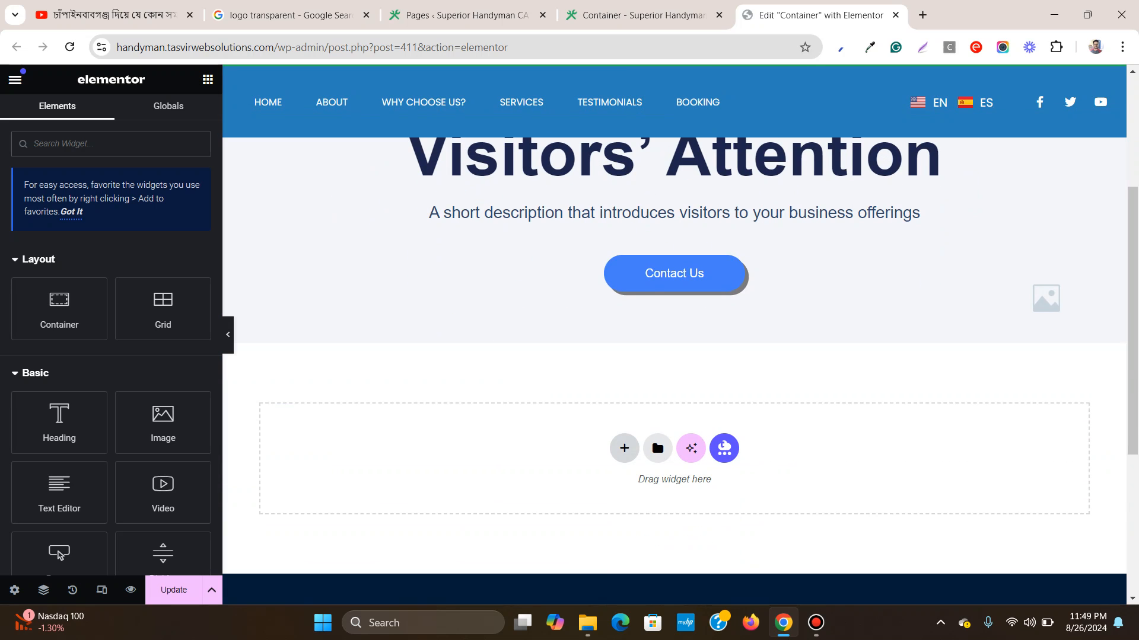
Add a single-column Flexbox container under the hero and search 'image' for the Image Carousel widget
left_click(623, 447)
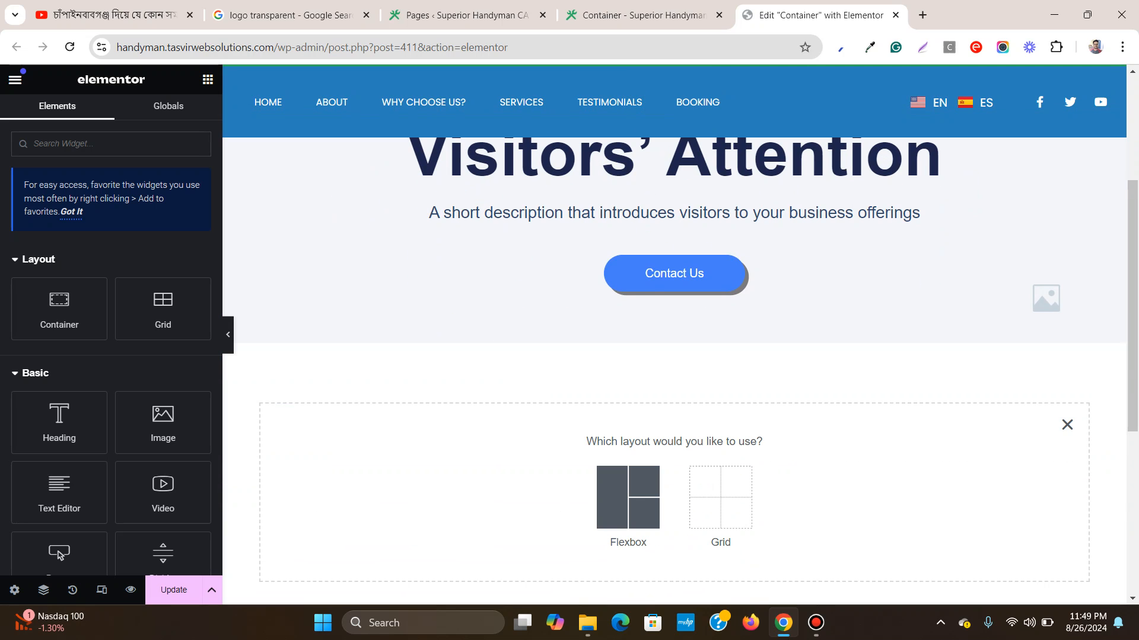
left_click(627, 498)
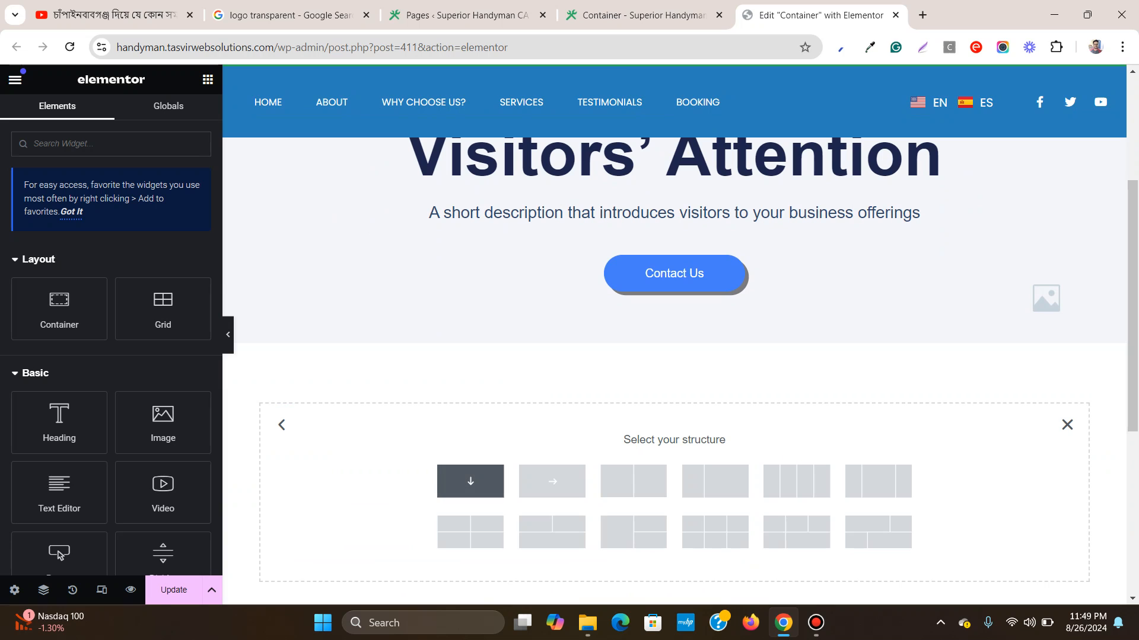
left_click(469, 481)
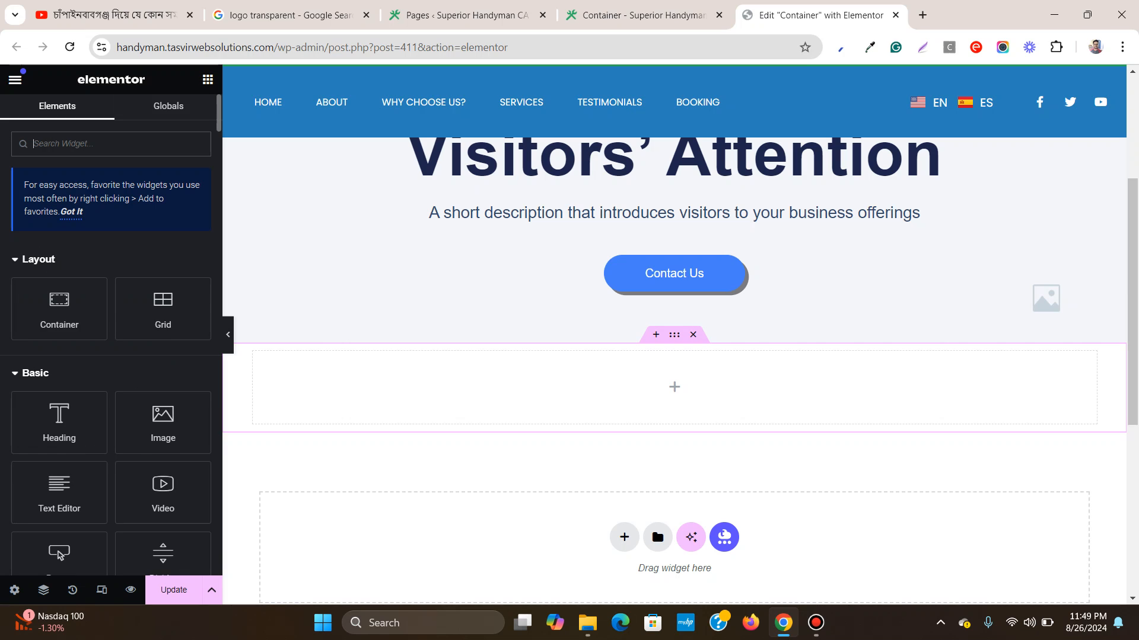
type("imag")
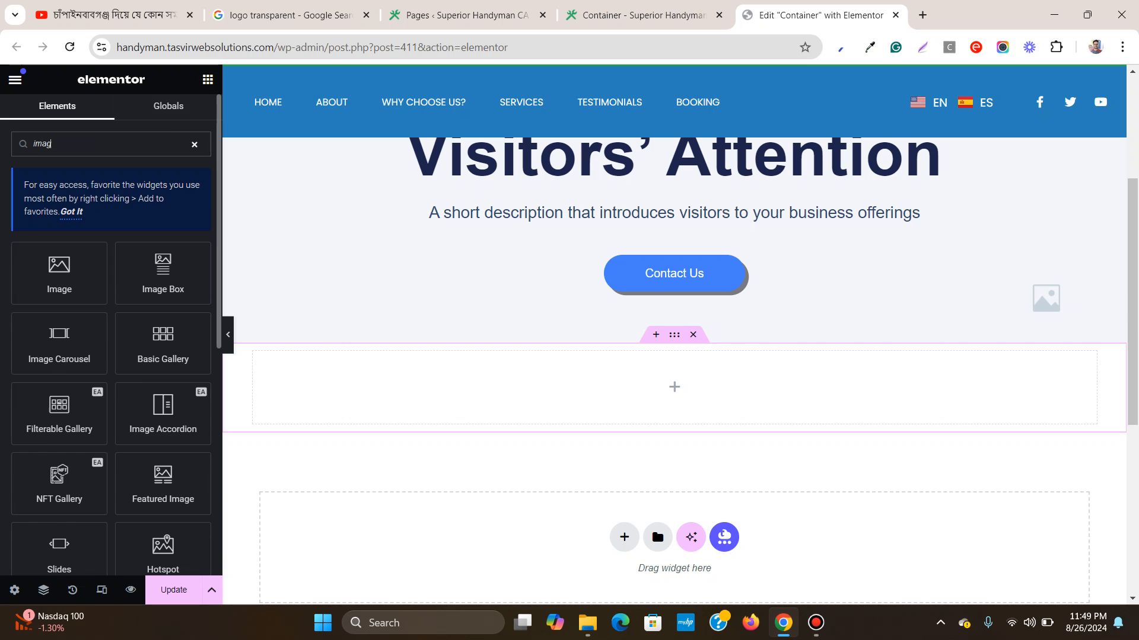
type("e")
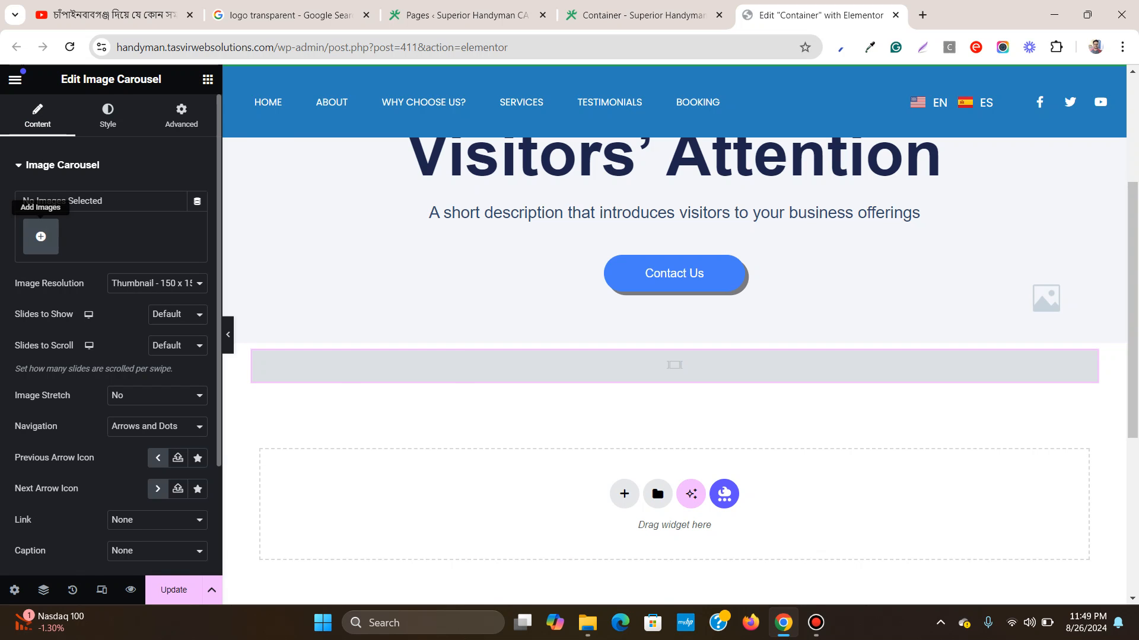
Select the six brand logos (Stripe, Mojo, Google, Toronto and others) in the Media Library and create a new gallery
left_click(40, 237)
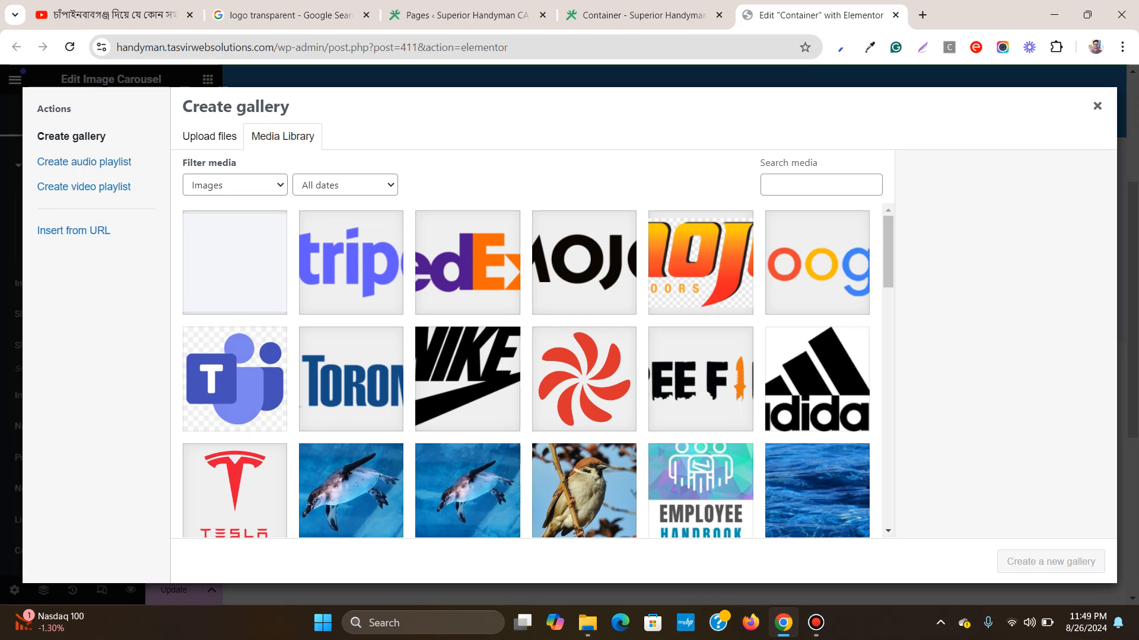
left_click(234, 262)
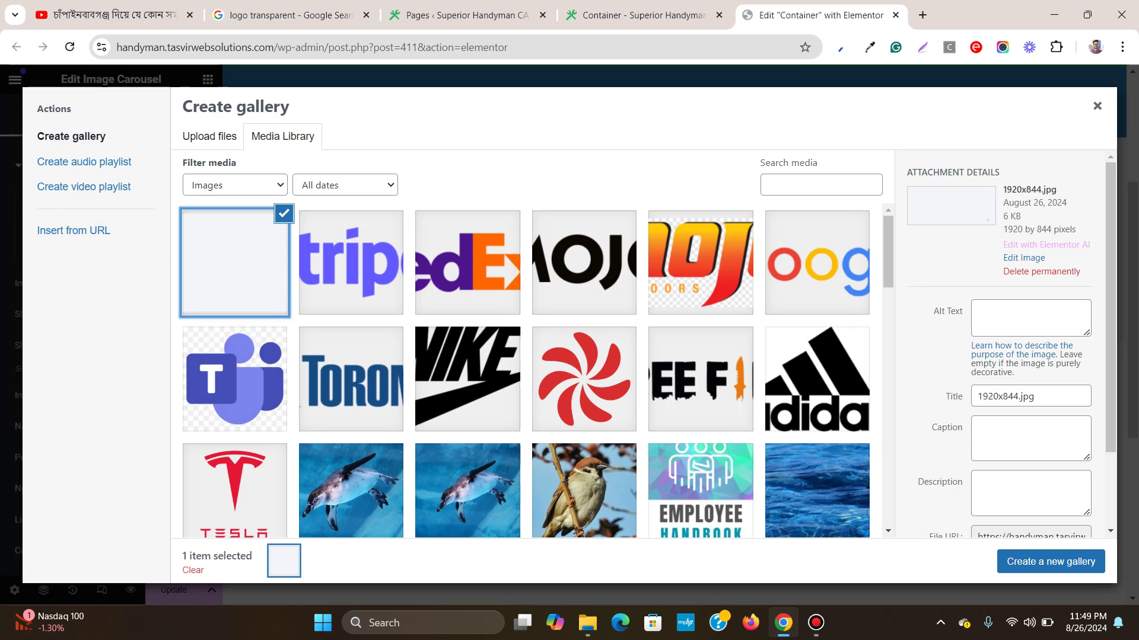
left_click(234, 262)
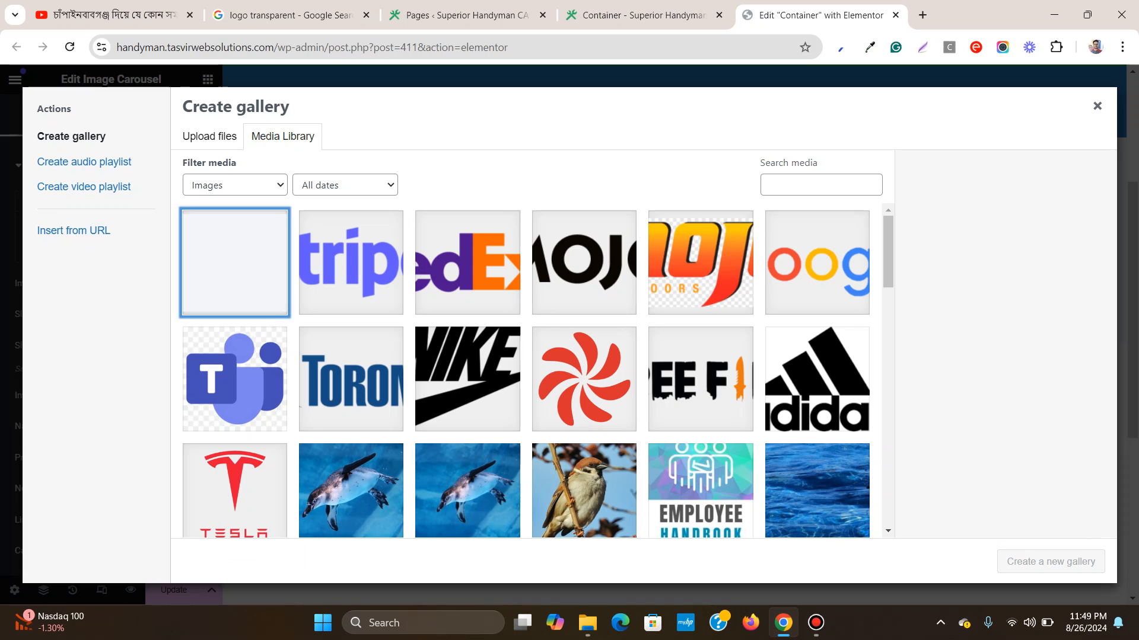
left_click(467, 263)
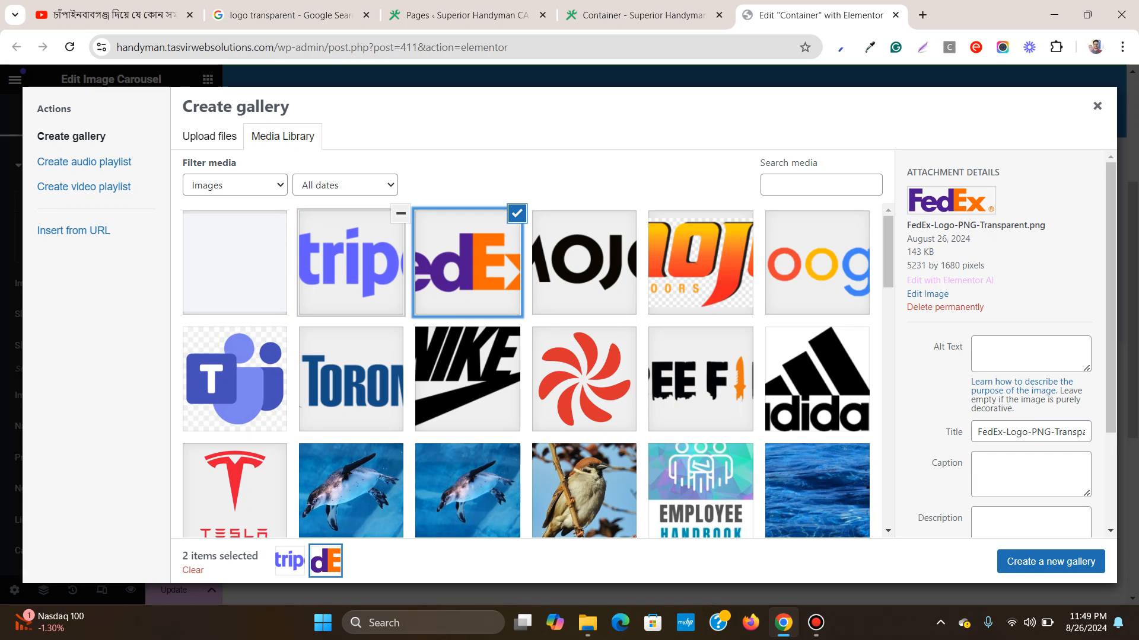
left_click(583, 262)
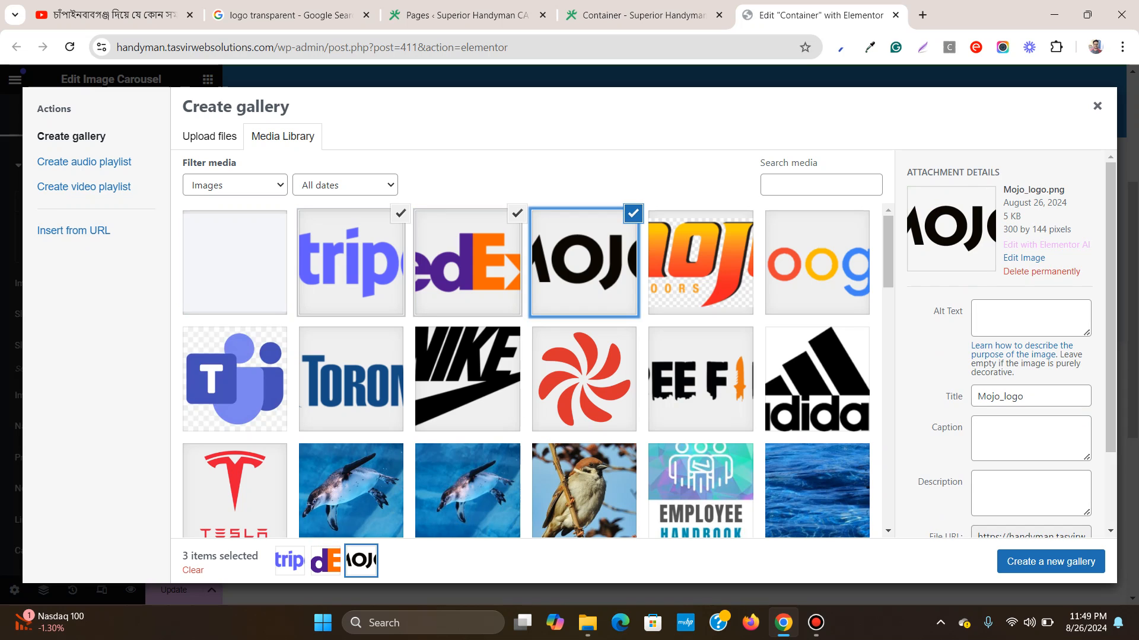
left_click(816, 262)
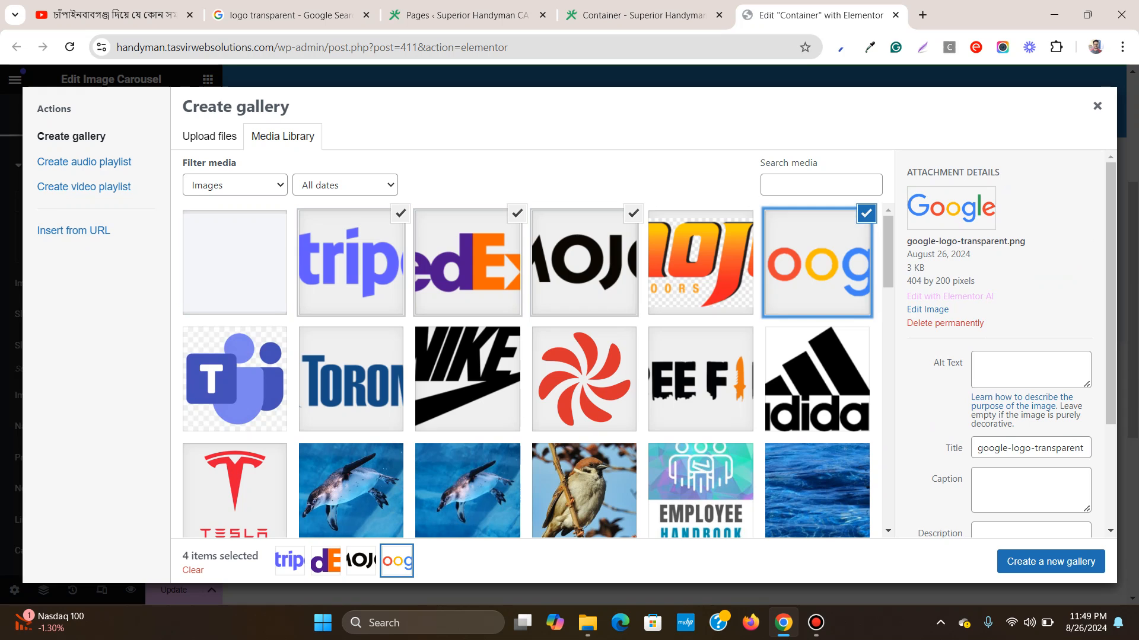
left_click(699, 379)
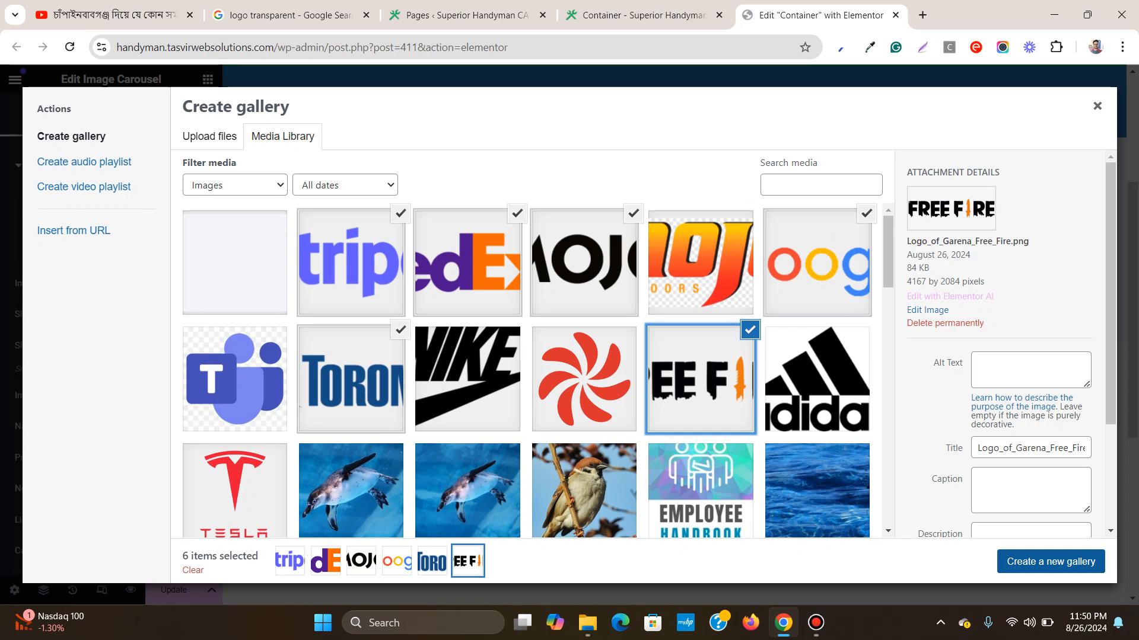
left_click(1048, 562)
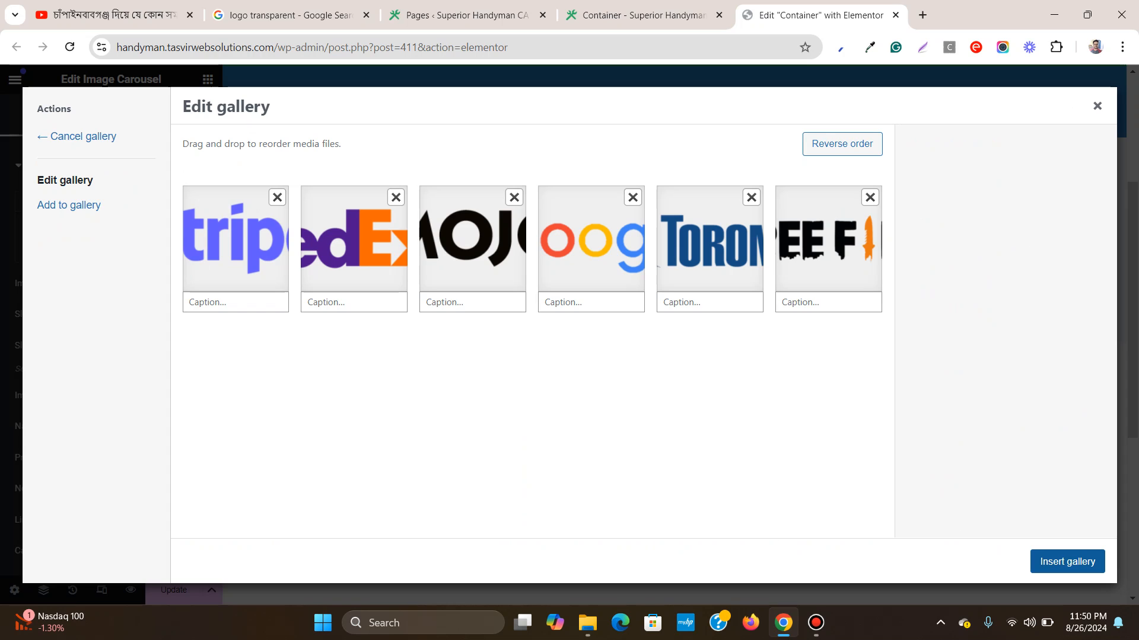
Insert the six-logo gallery into the Image Carousel widget
left_click(1065, 561)
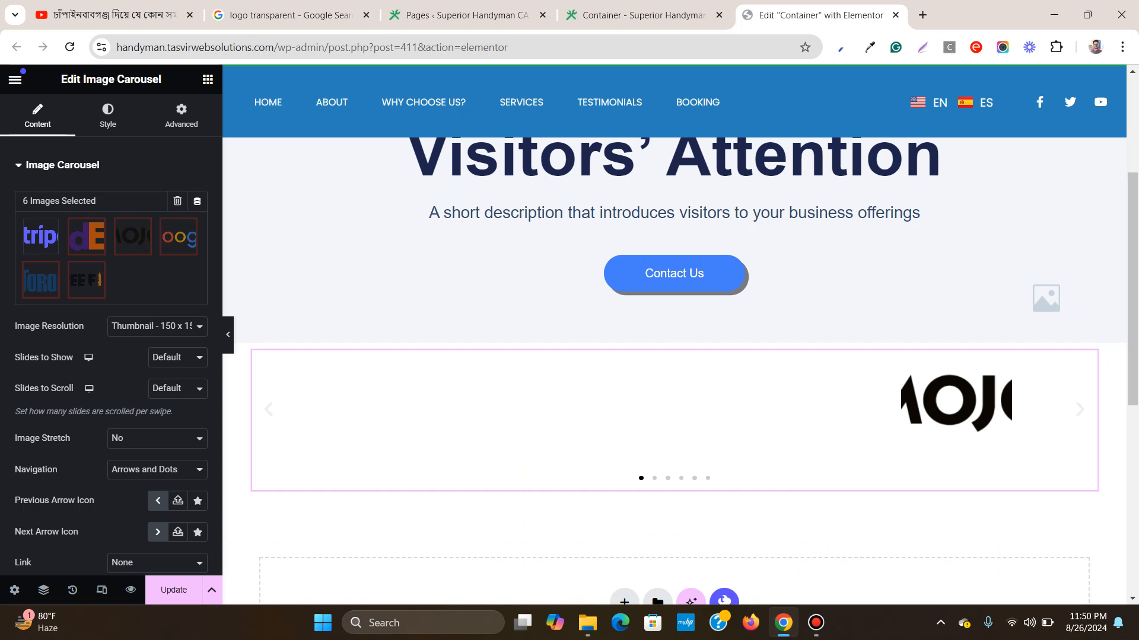
left_click(674, 420)
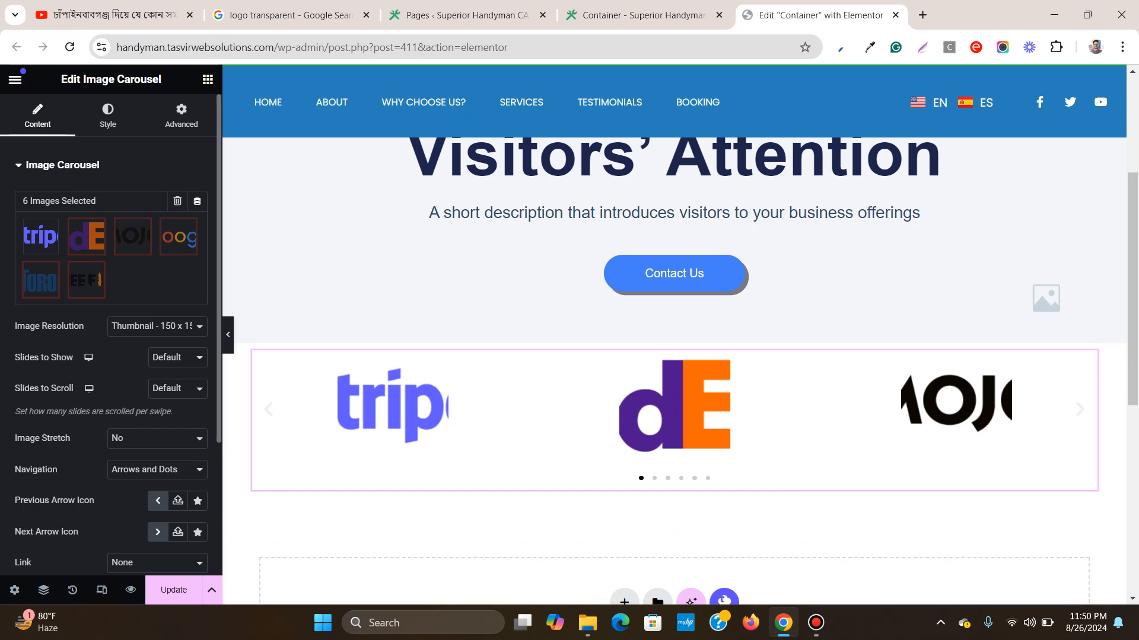
Set the carousel's Image Resolution to Full
left_click(155, 326)
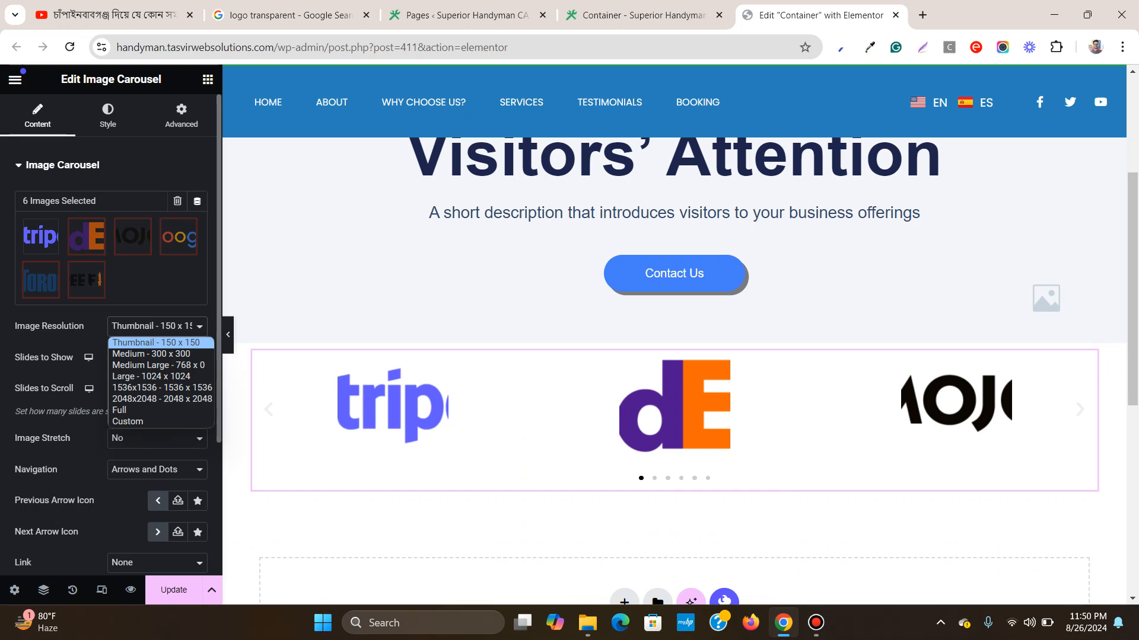
left_click(119, 411)
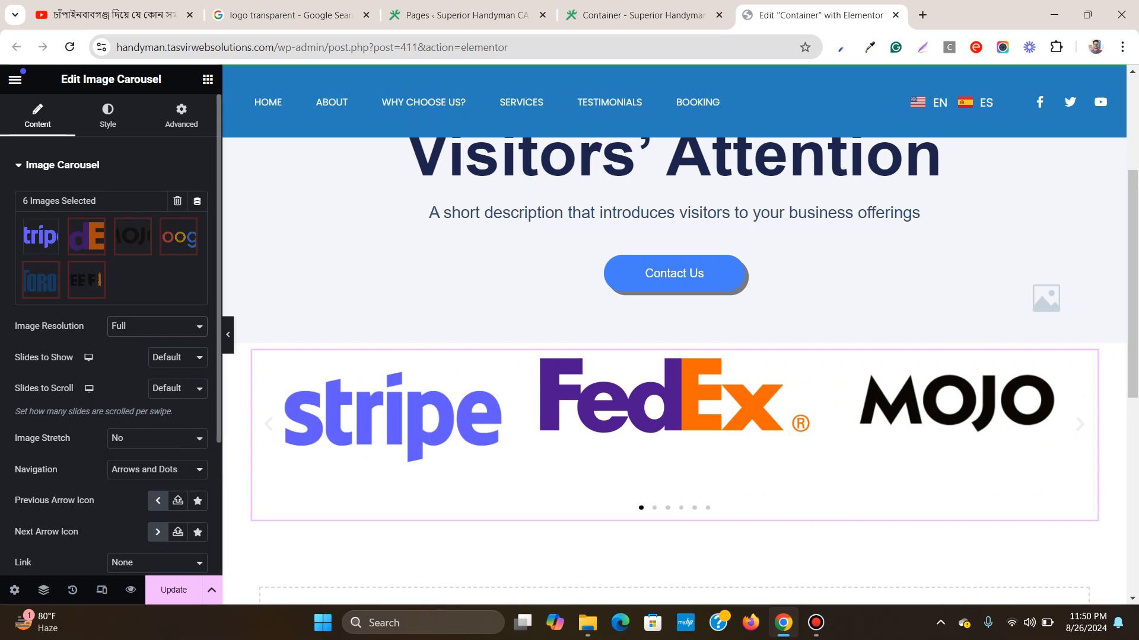
scroll("down", 3)
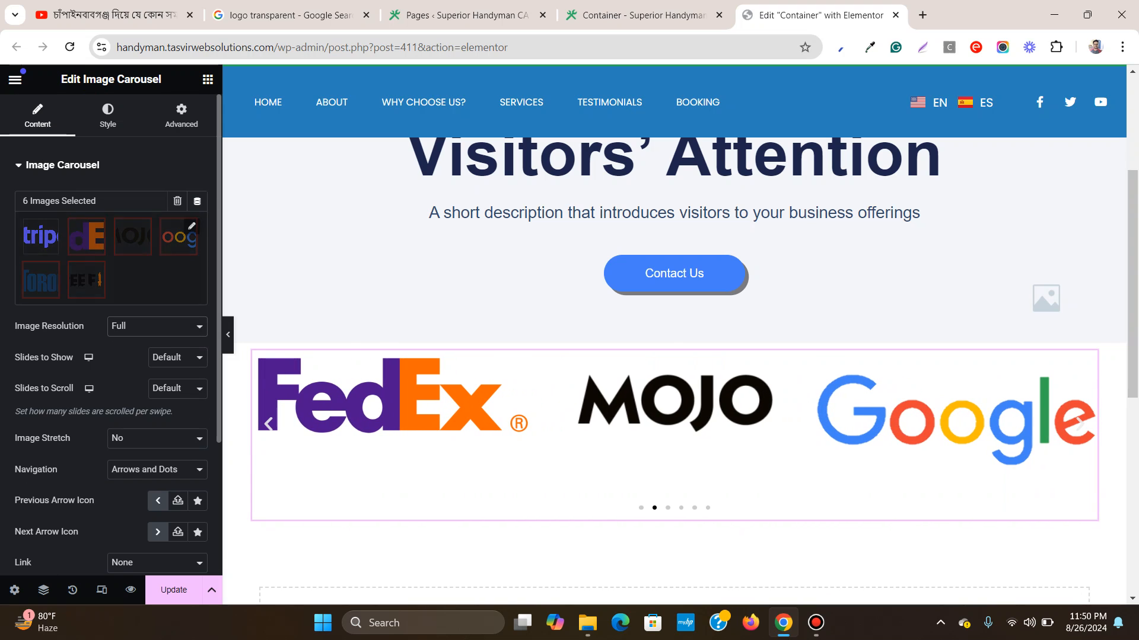
left_click(106, 112)
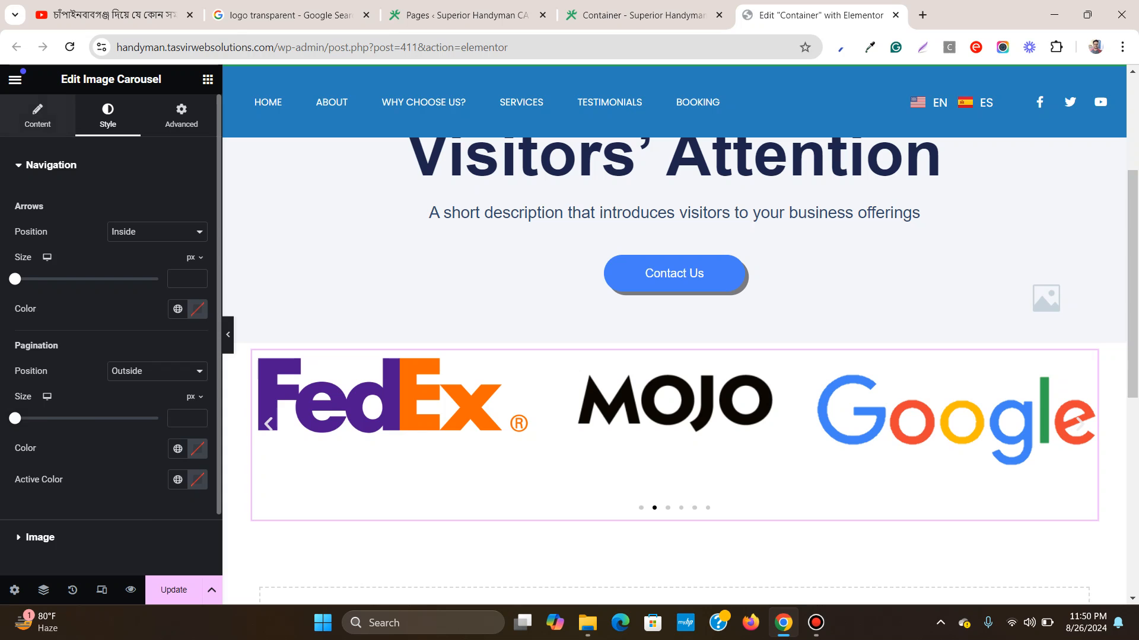
left_click(36, 114)
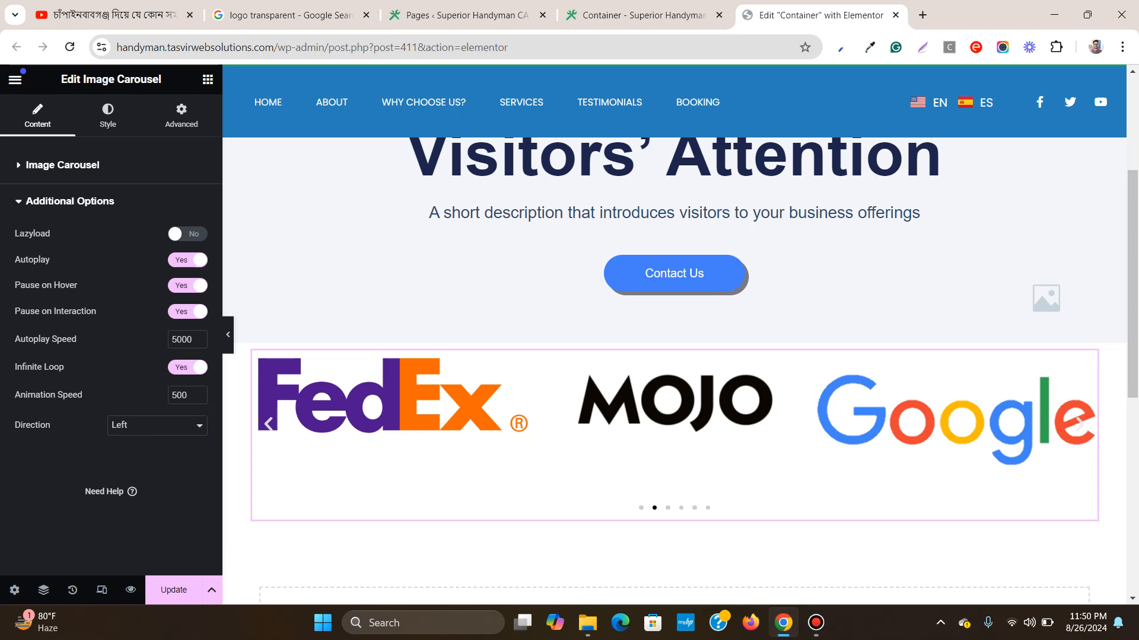
left_click(62, 165)
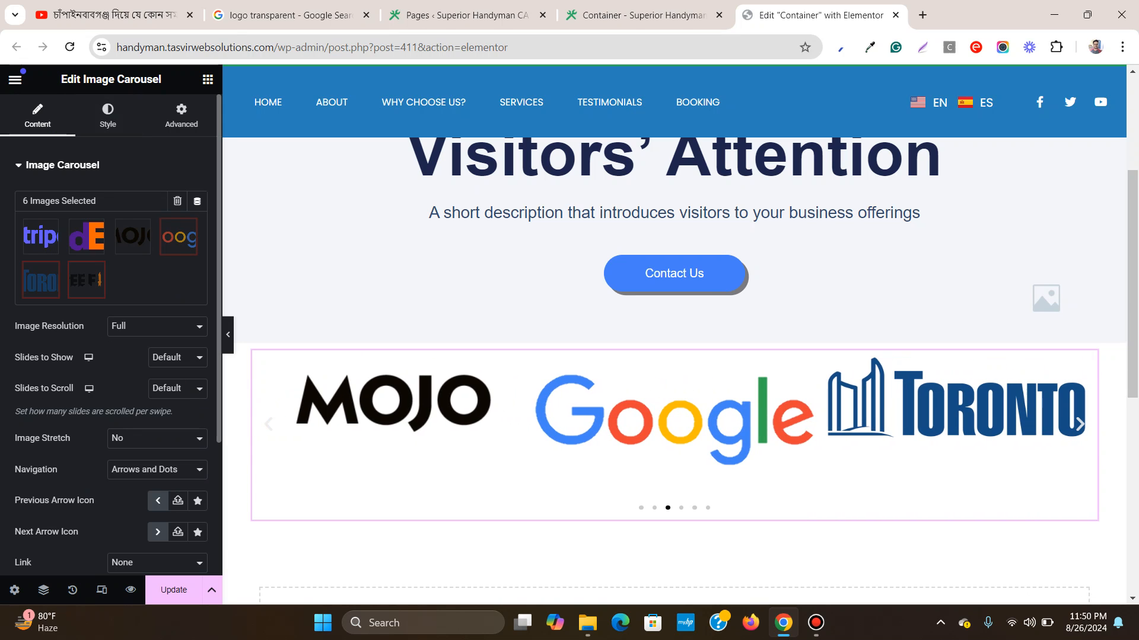
scroll("down", 3)
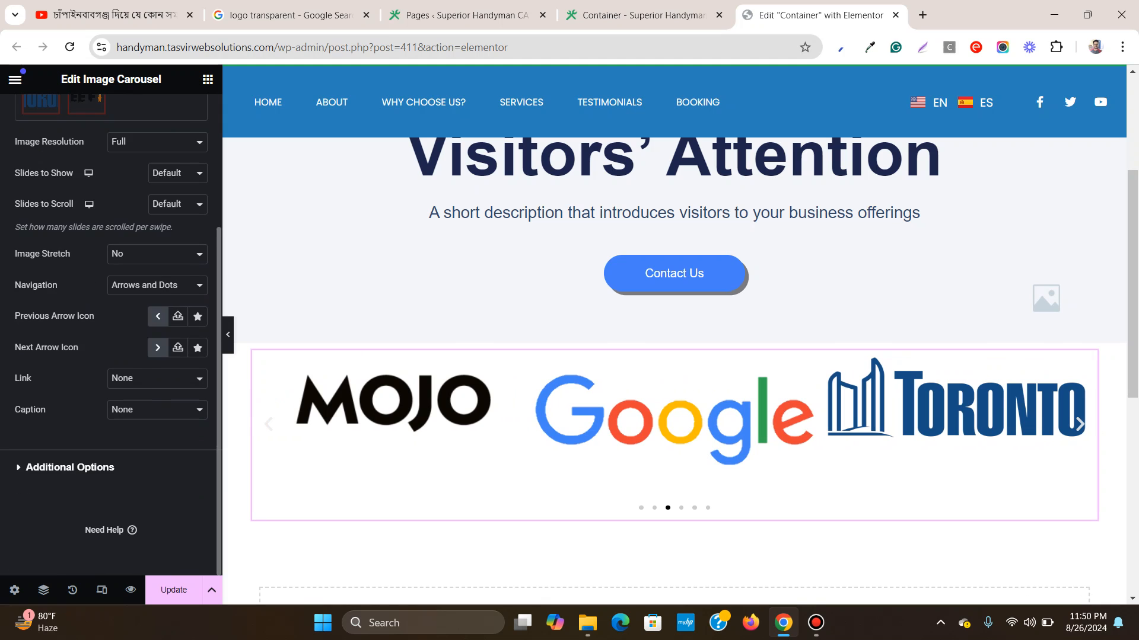
left_click(107, 116)
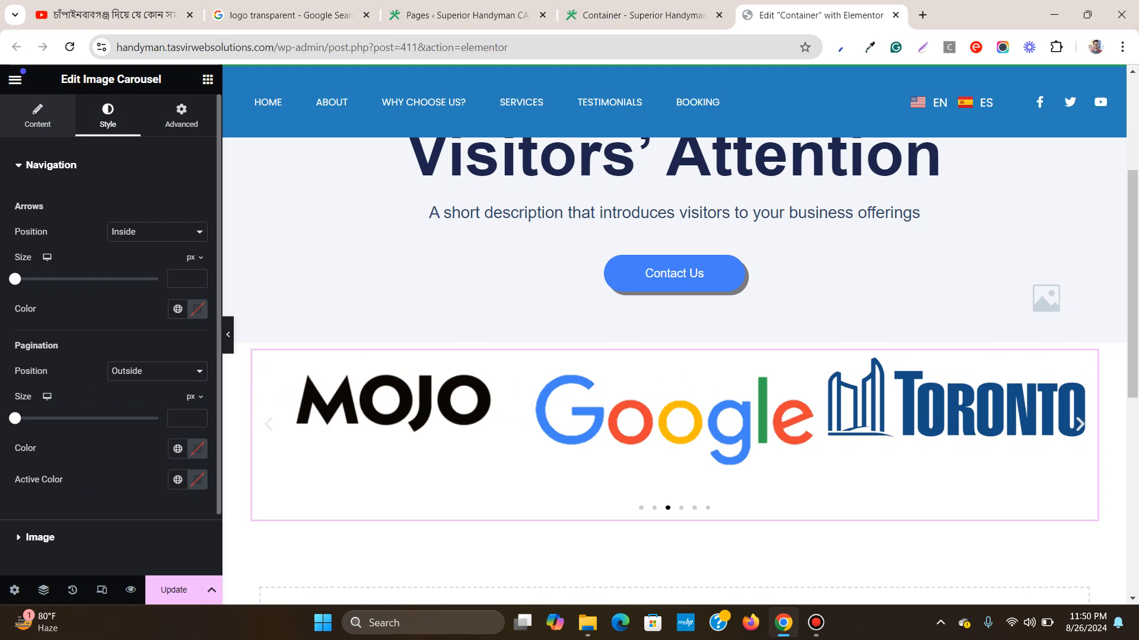
left_click(1079, 424)
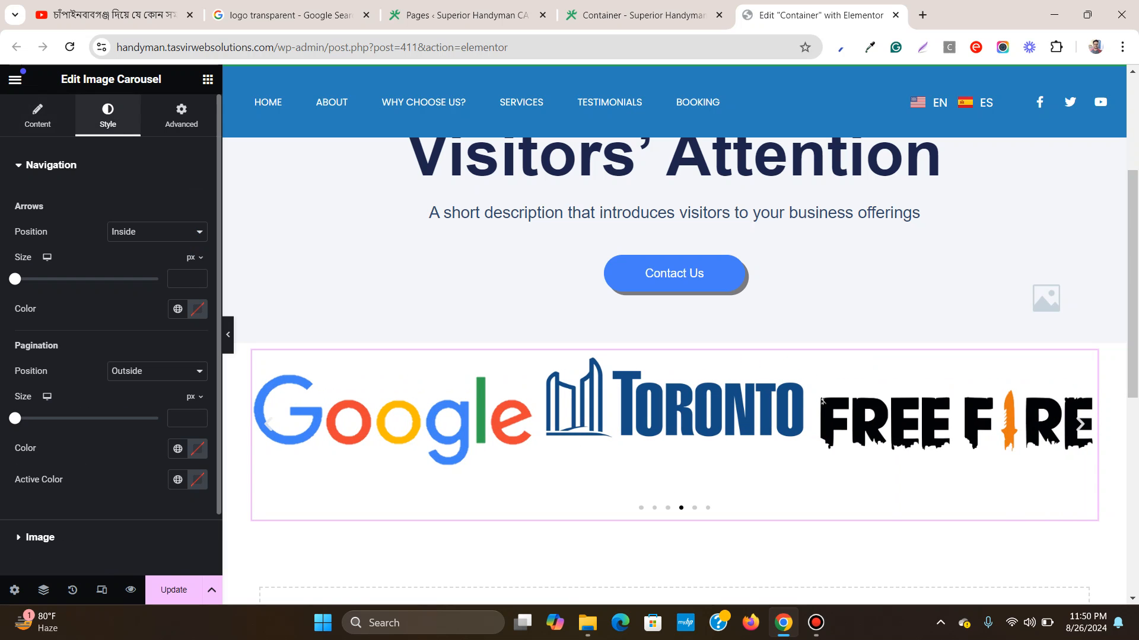
left_click(40, 537)
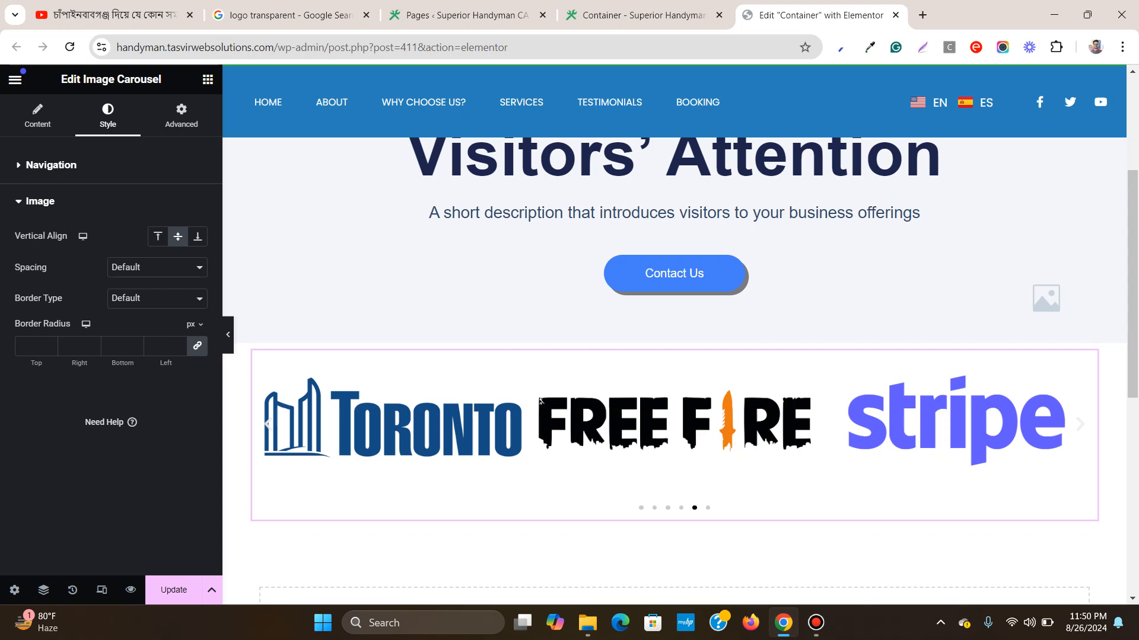
left_click(37, 116)
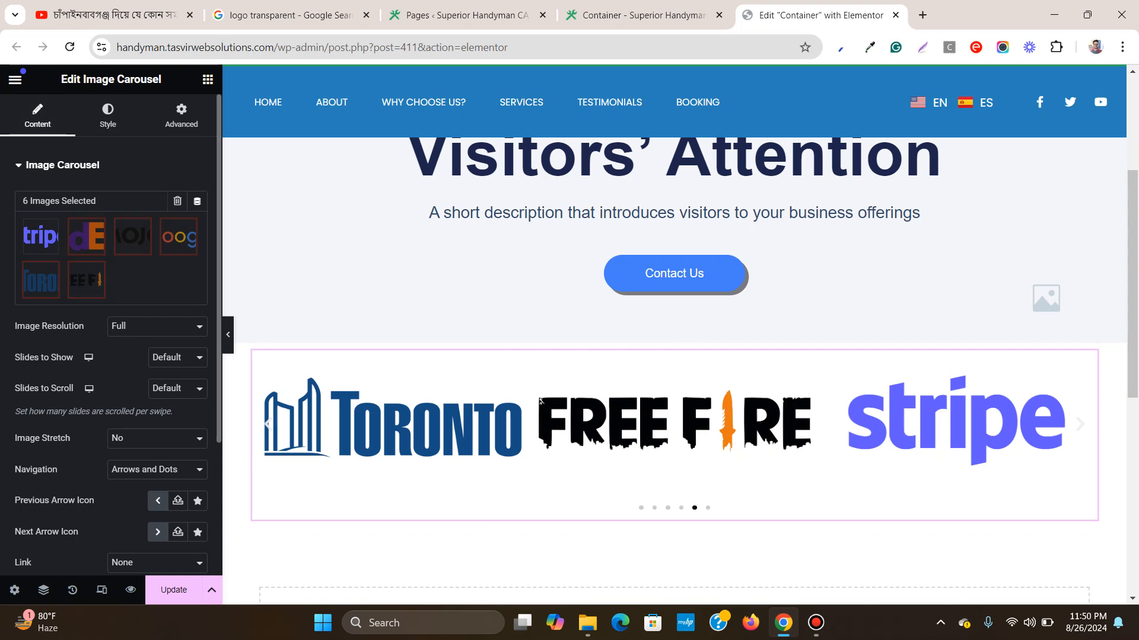
left_click(177, 357)
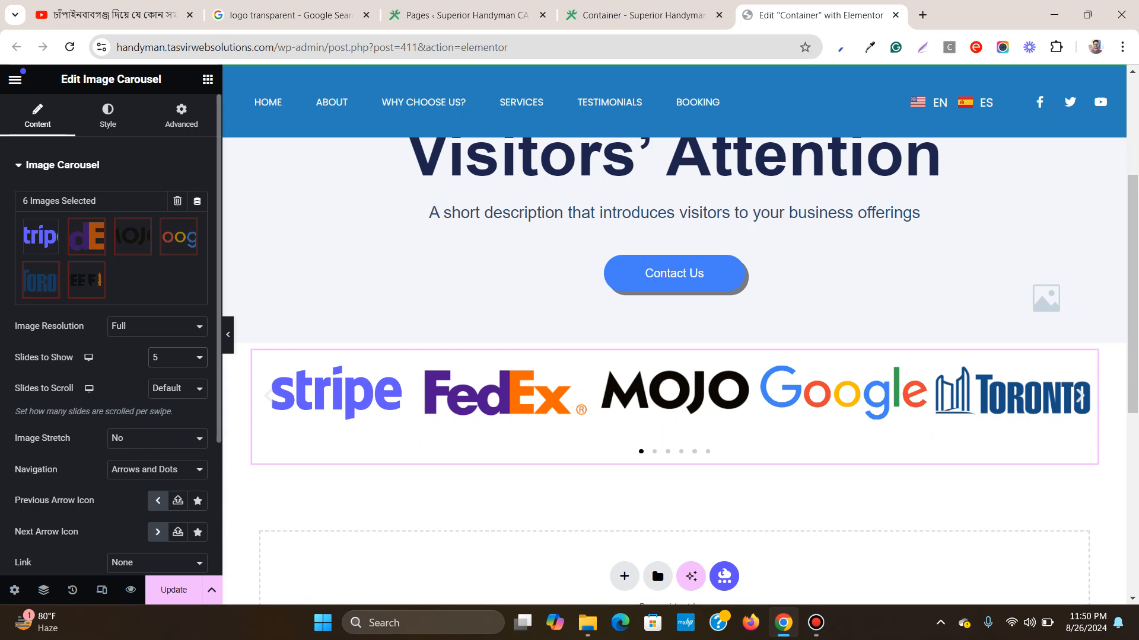
Set Slides to Show to 6 and bring up the Image section of the Style settings
left_click(177, 356)
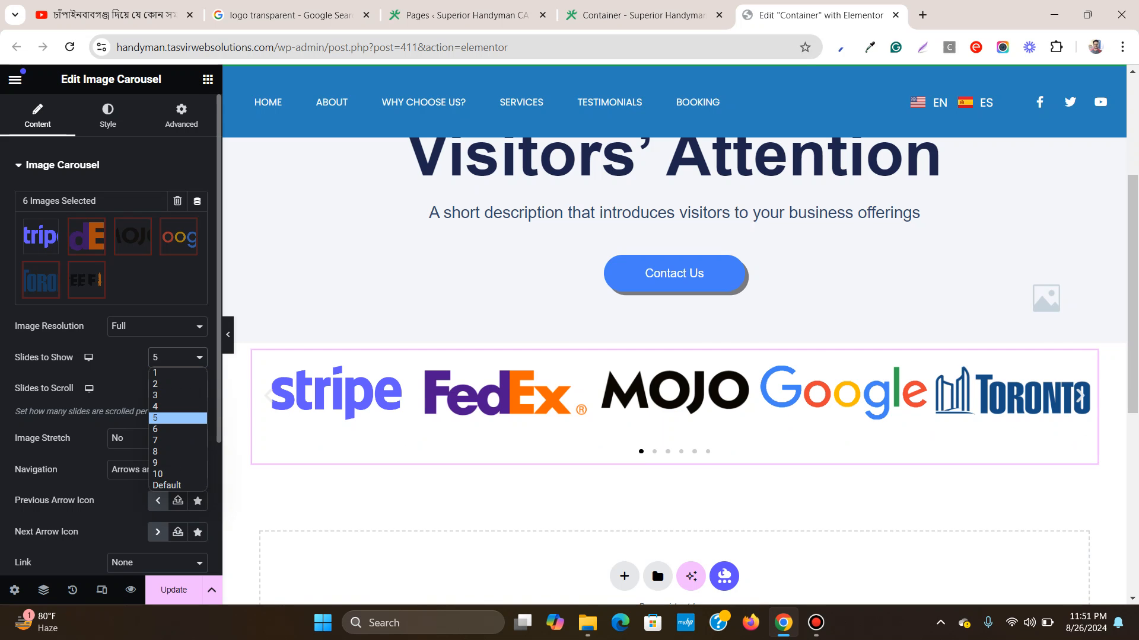
left_click(155, 429)
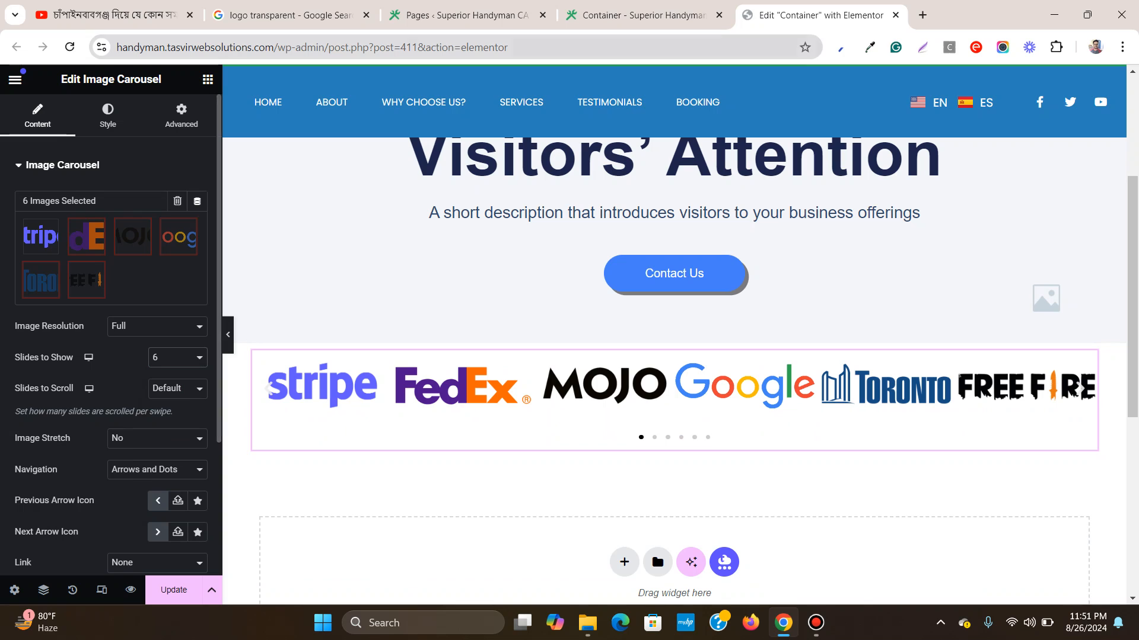
left_click(107, 116)
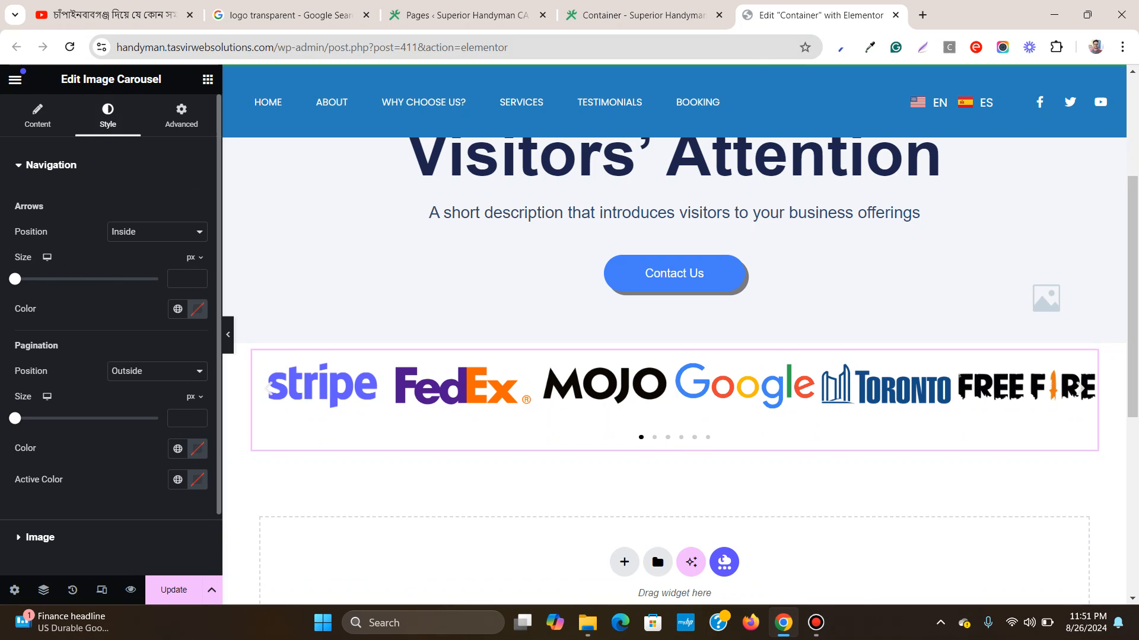
left_click(196, 308)
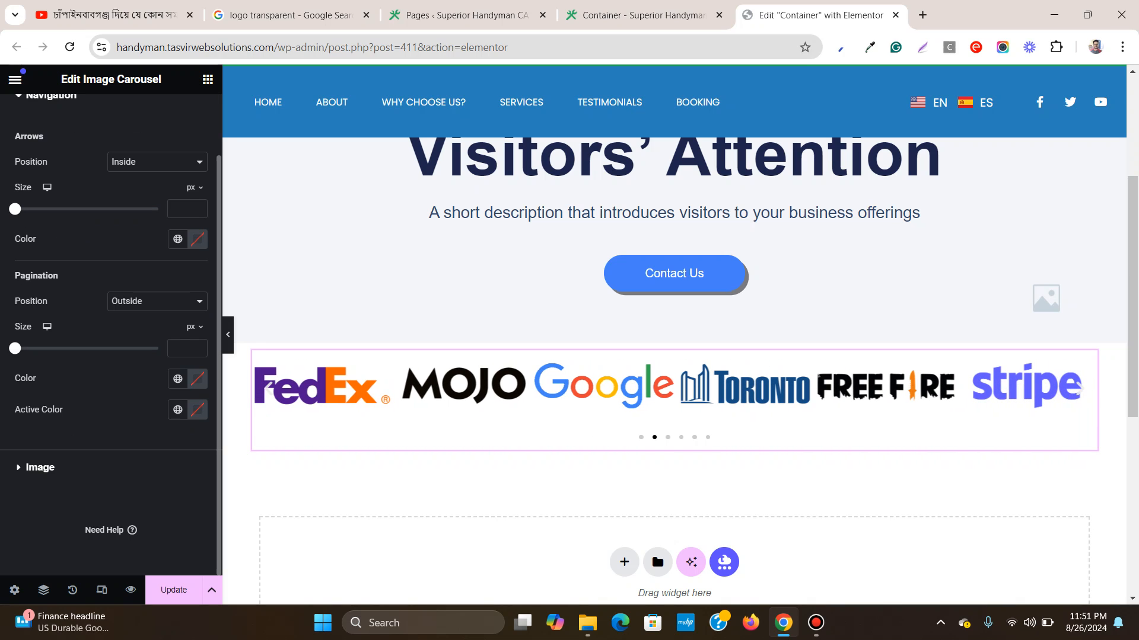
left_click(40, 467)
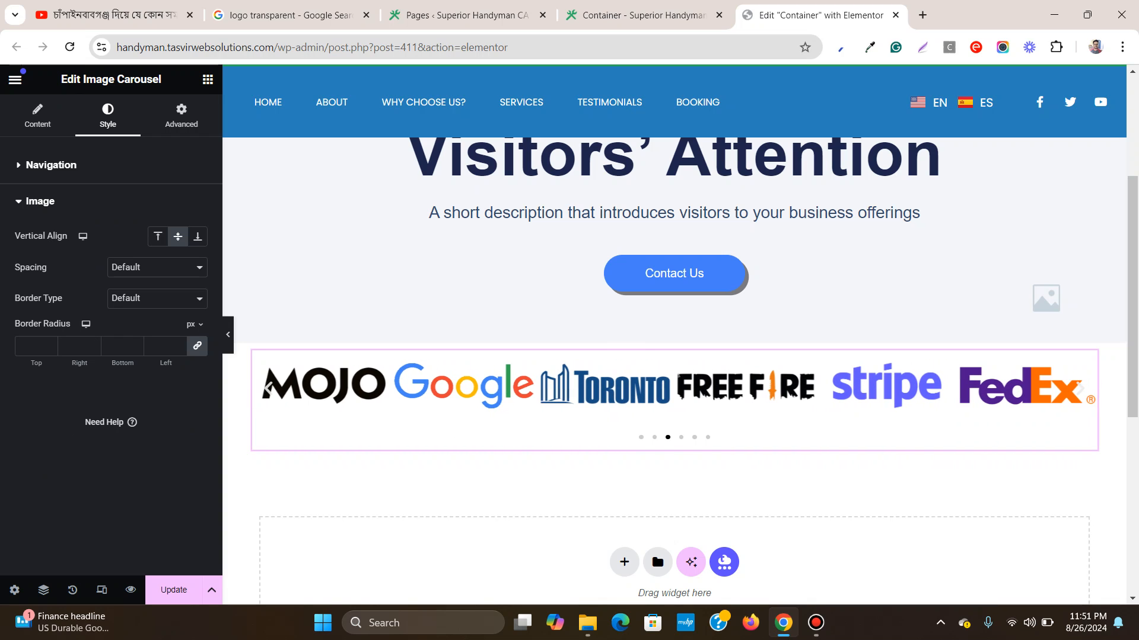
Set Image Spacing to Custom at 32 px, then return to the Content settings
left_click(156, 267)
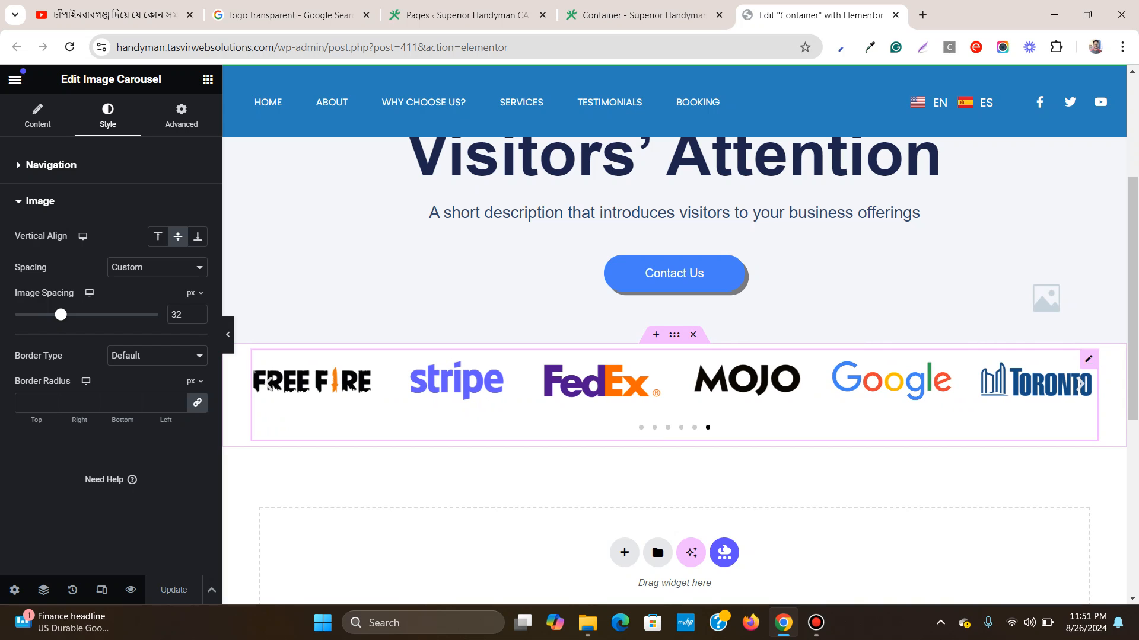
left_click(37, 116)
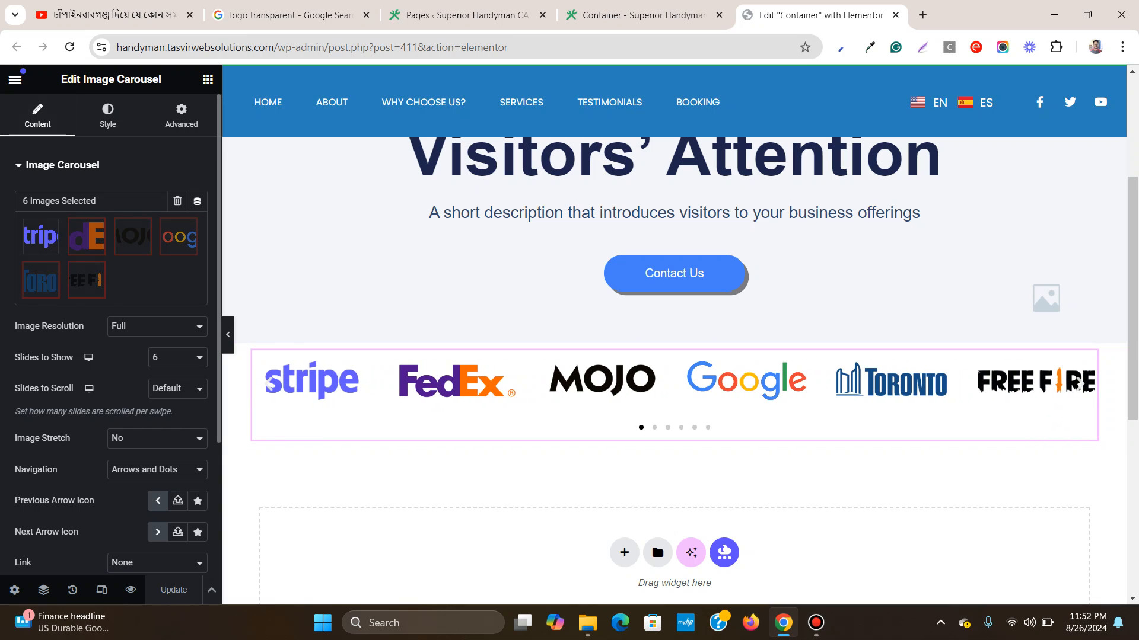
Set Navigation to None and expand Additional Options for autoplay and loop
left_click(156, 469)
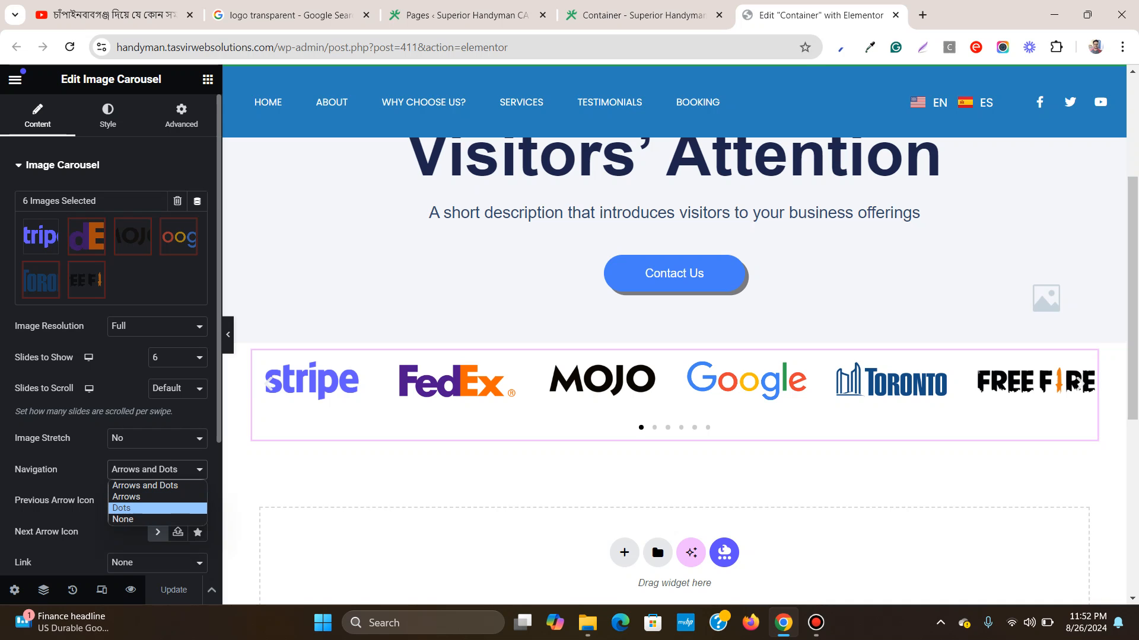
left_click(122, 519)
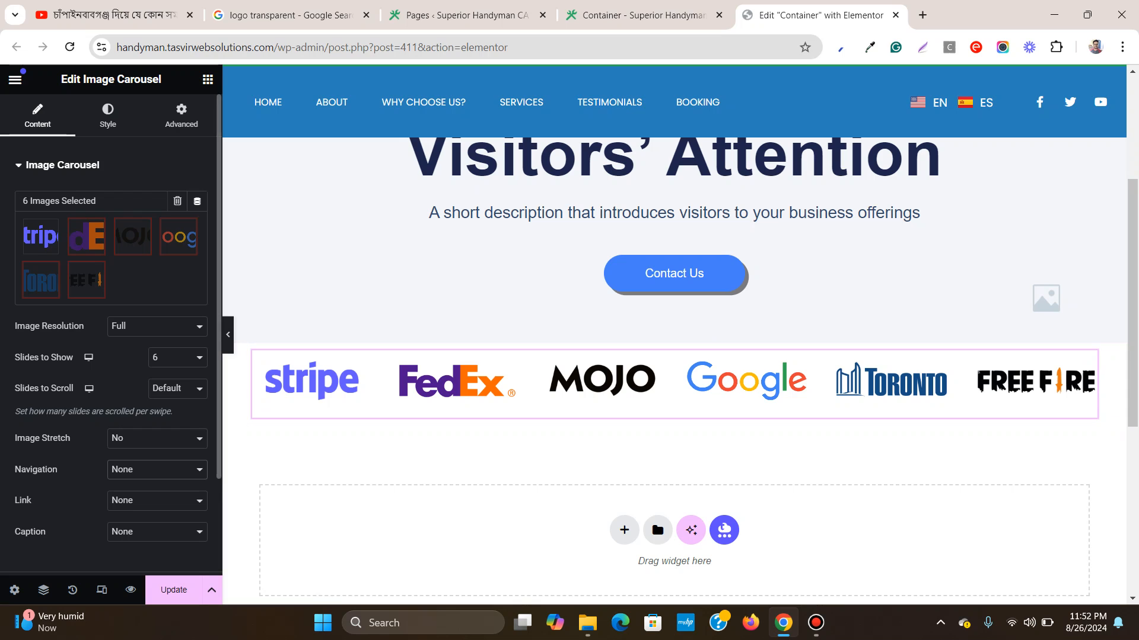
left_click(173, 590)
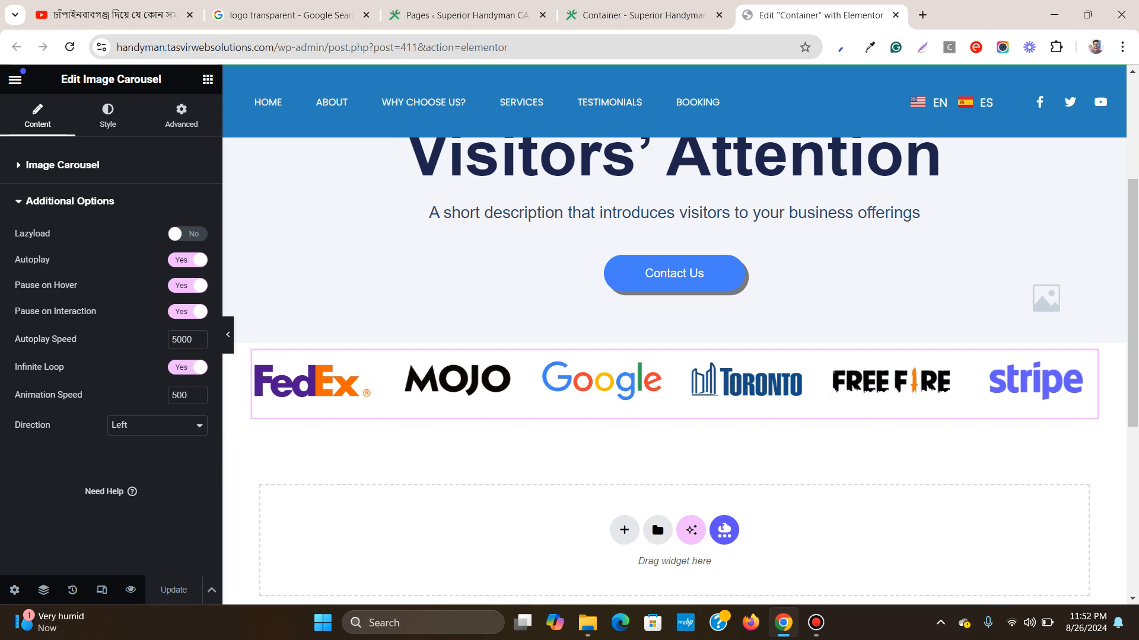
Change Autoplay Speed from 5000 to 1000 ms and update the page
left_click(185, 339)
type("2")
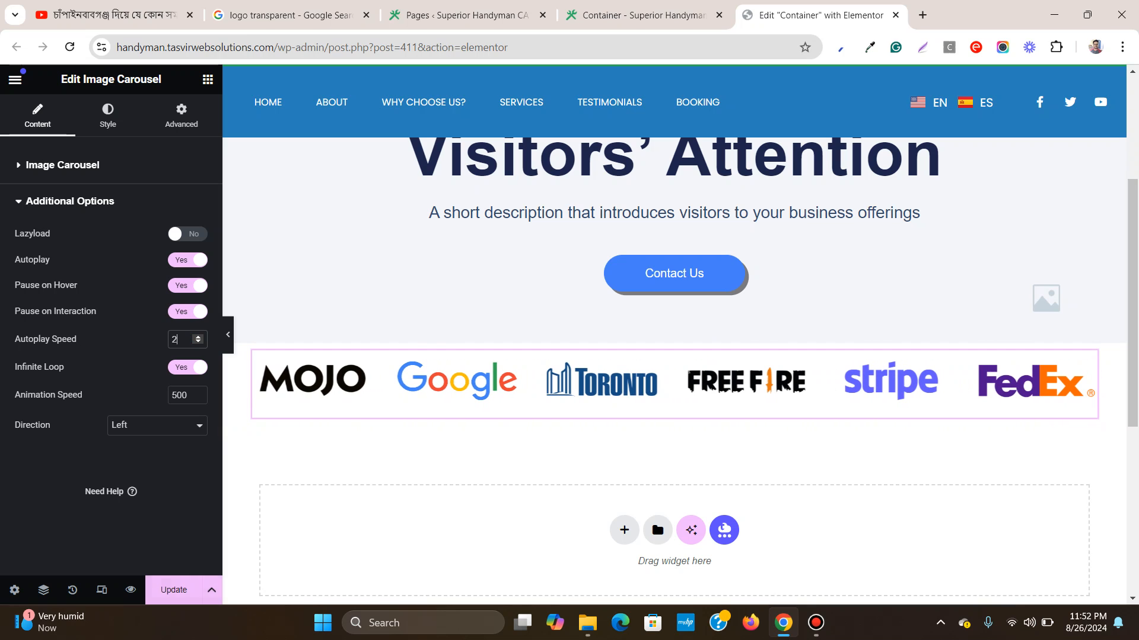
type("000")
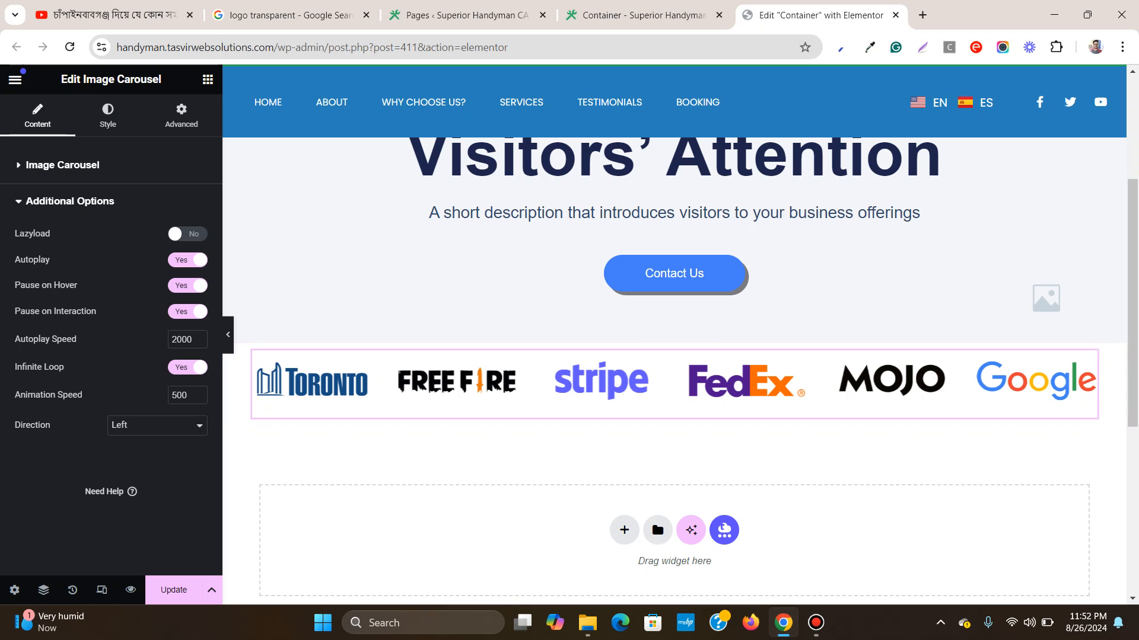
triple_click(182, 339)
type("1000")
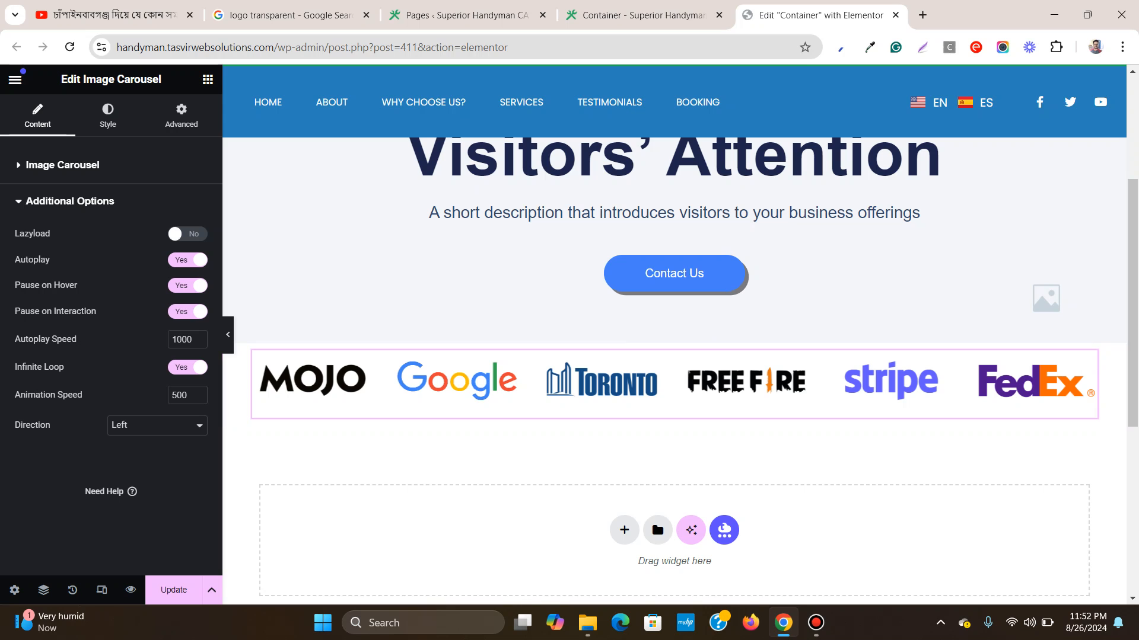
left_click(173, 589)
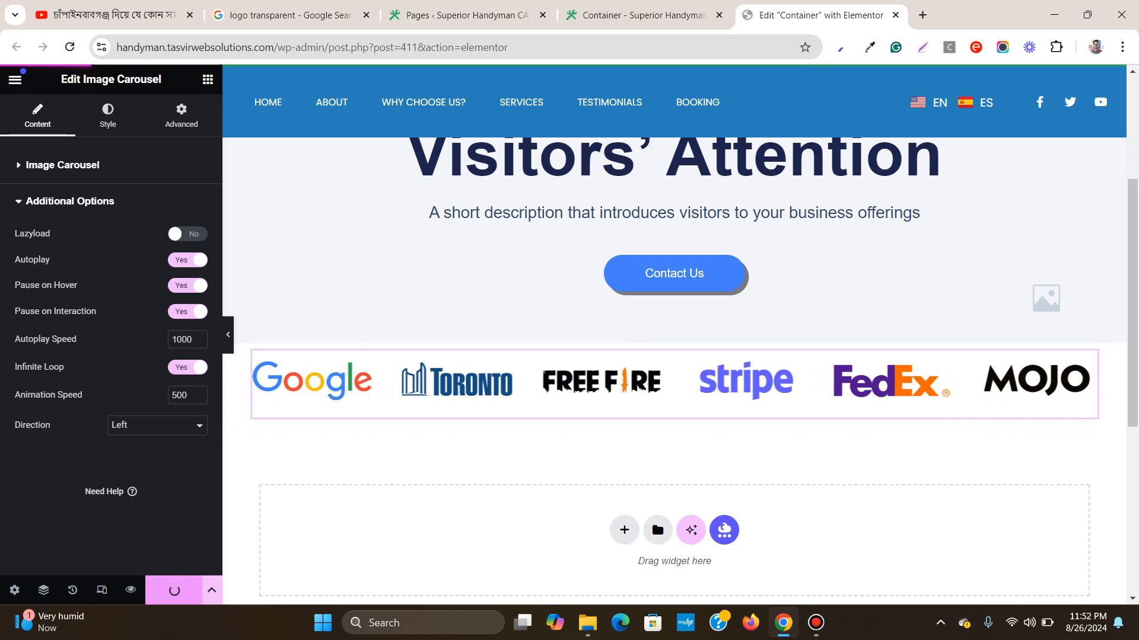
Preview the auto-scrolling logo strip on the live page, then return to the Elementor editor
left_click(642, 14)
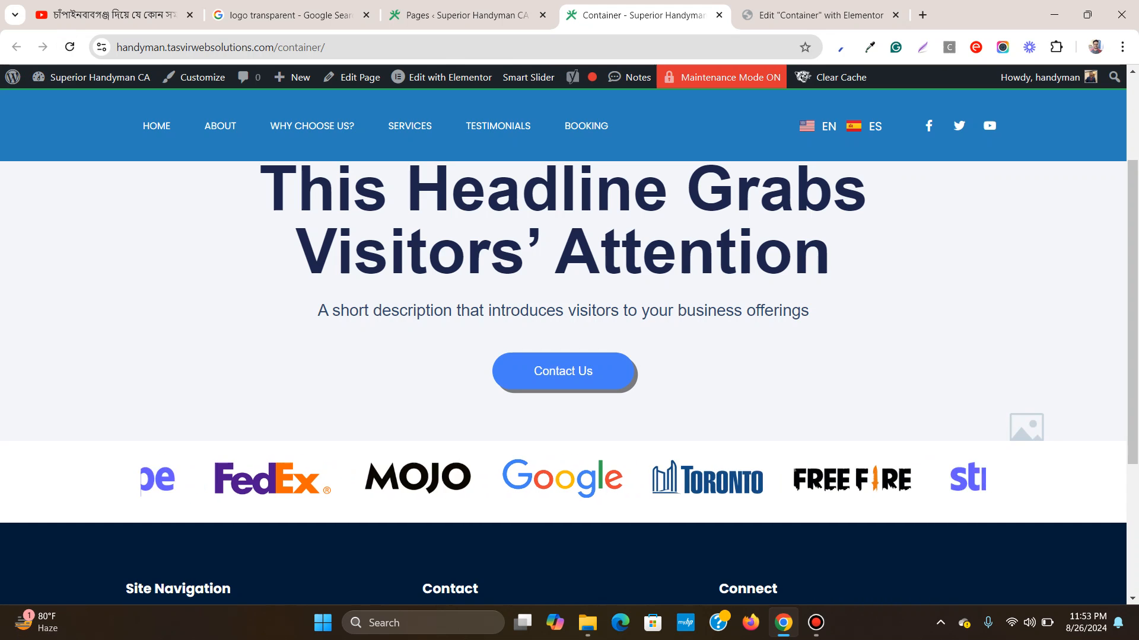
scroll("down", 3)
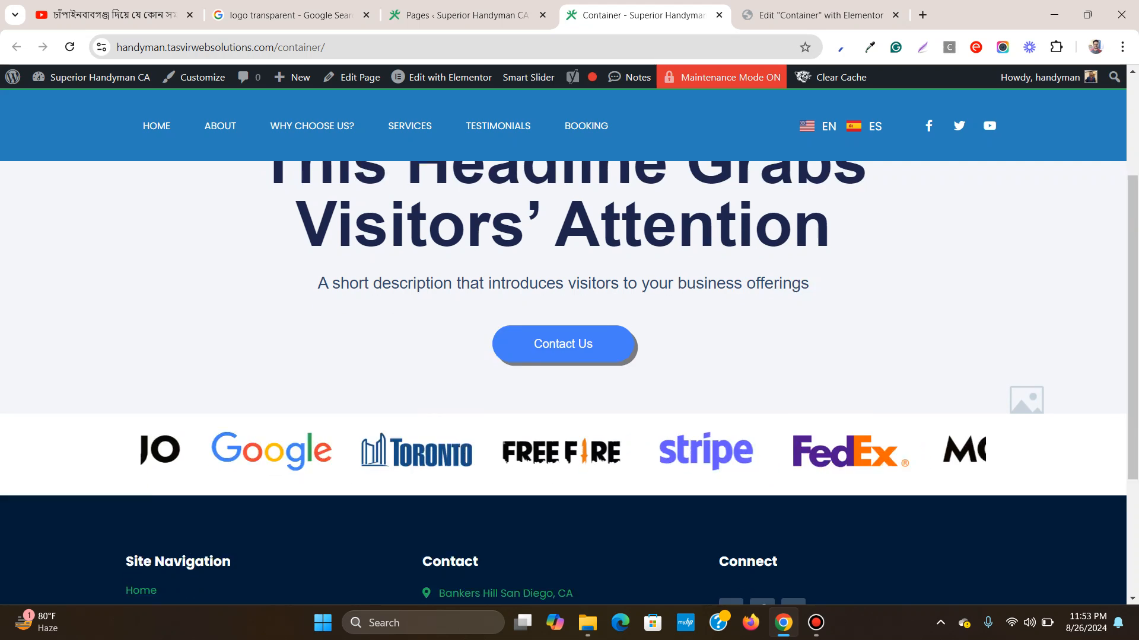
scroll("down", 3)
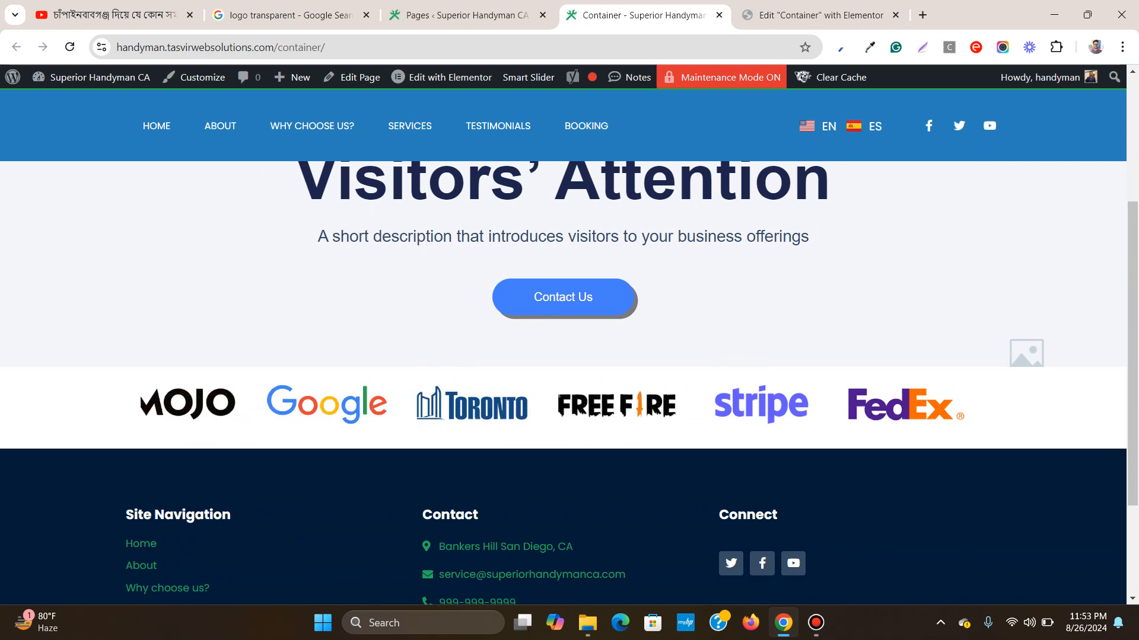
left_click(819, 15)
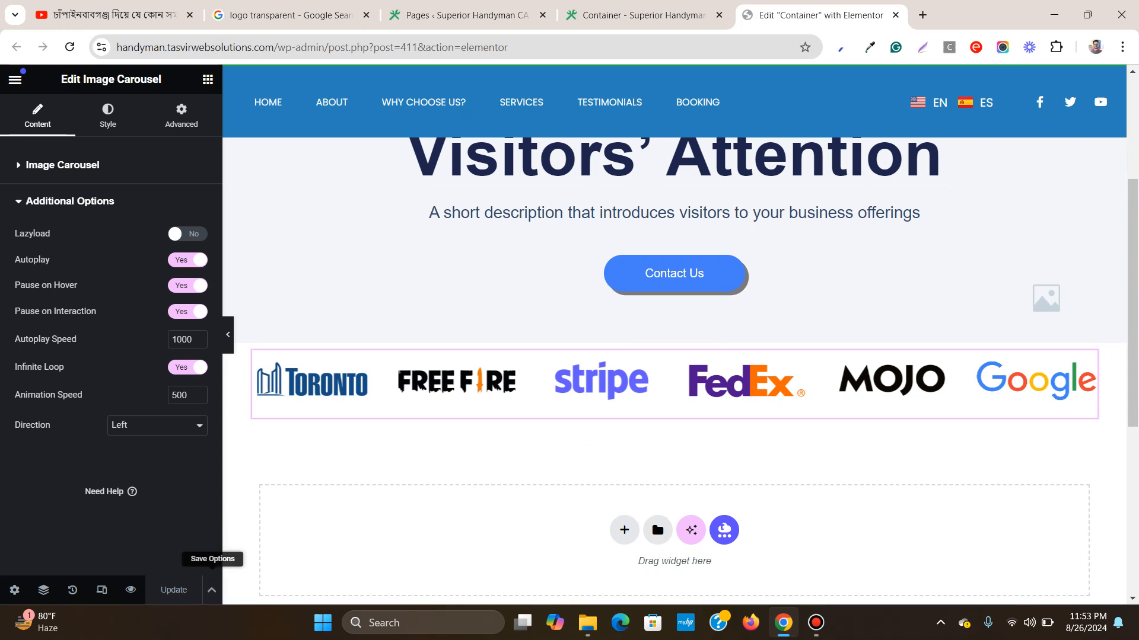
In Responsive Mode set tablet Slides to Show to 3, then move to the mobile preview
left_click(614, 79)
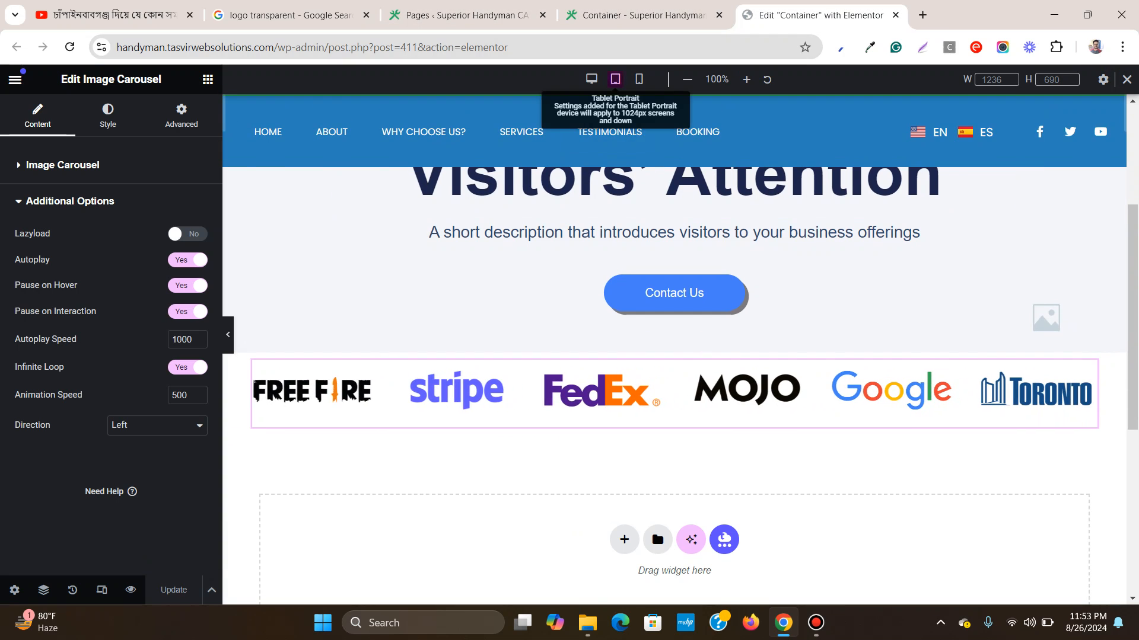
left_click(614, 79)
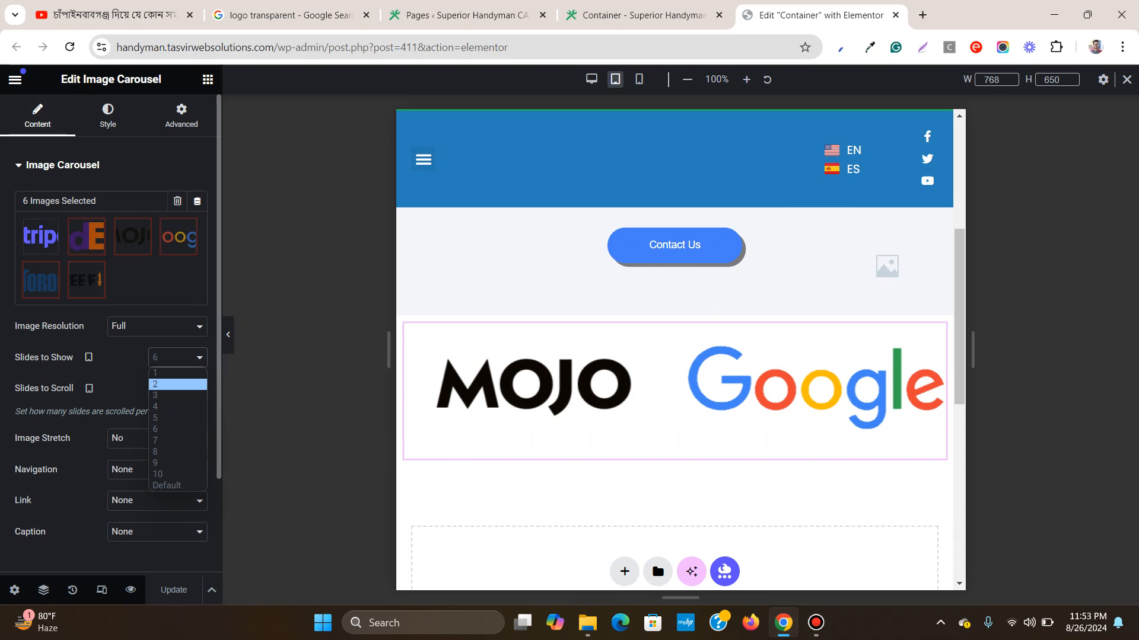
left_click(155, 396)
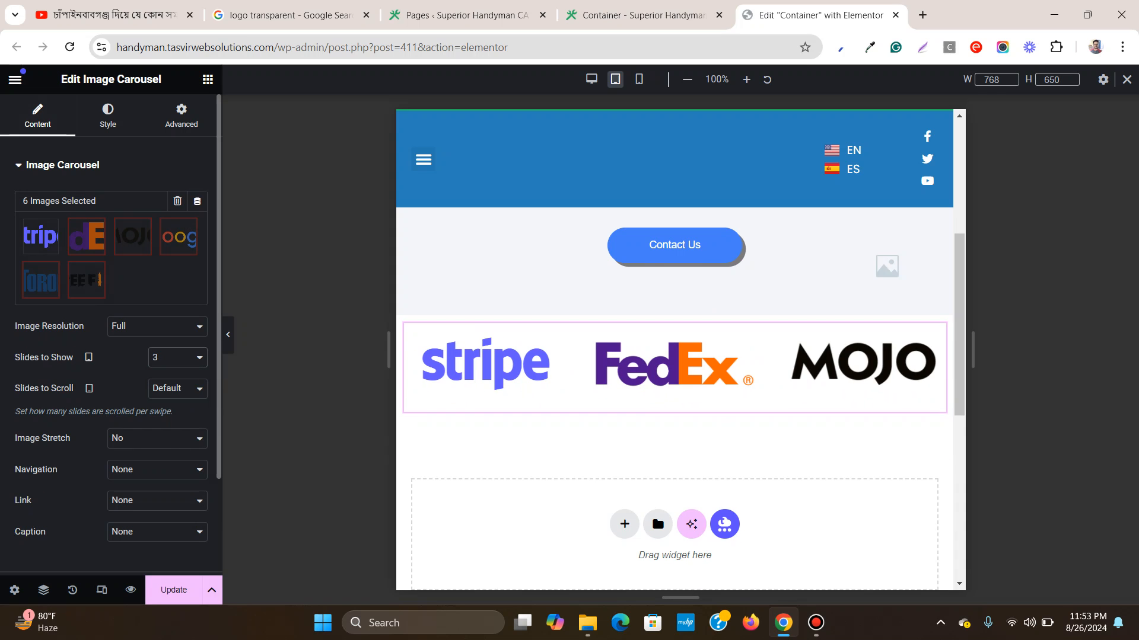
scroll("up", 3)
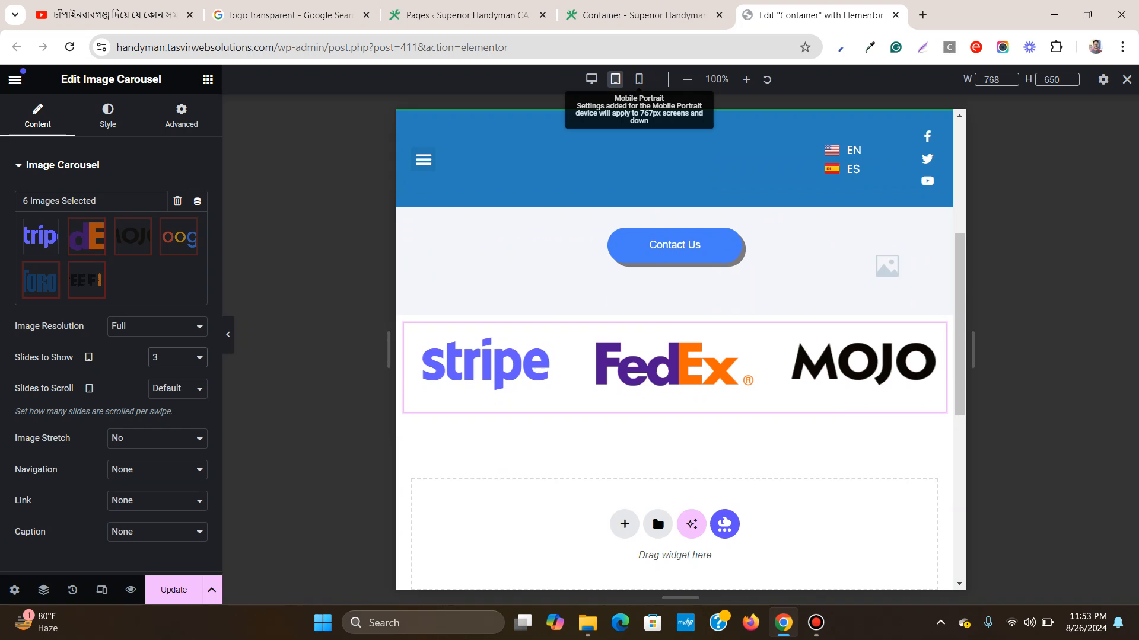
left_click(638, 79)
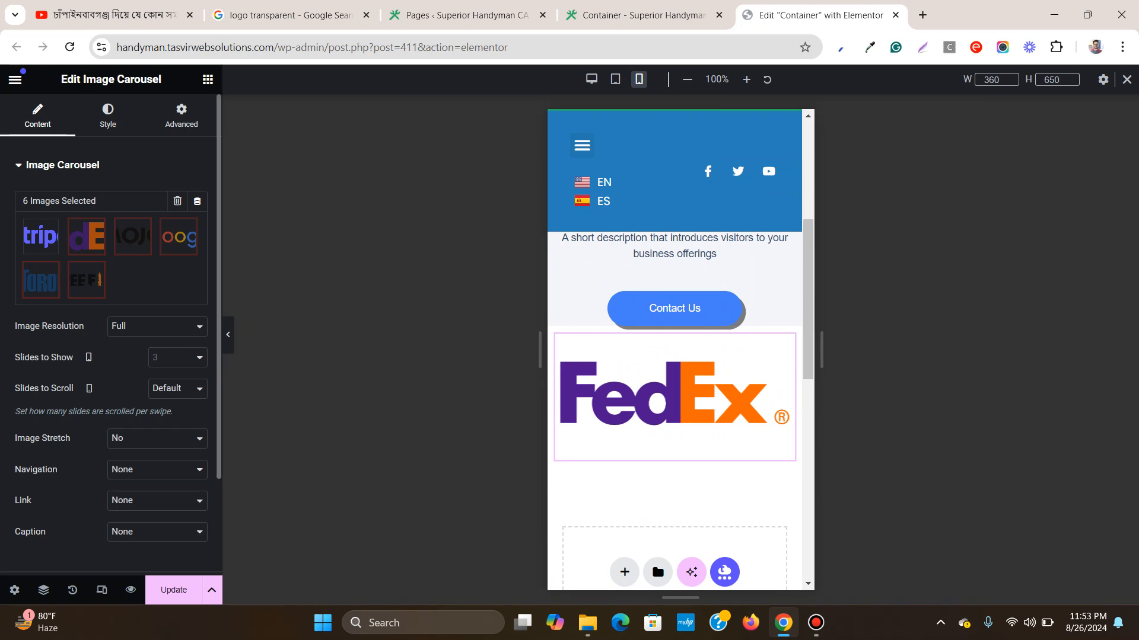
Set mobile Slides to Show to 2 and return to the desktop preview's Additional Options
left_click(173, 357)
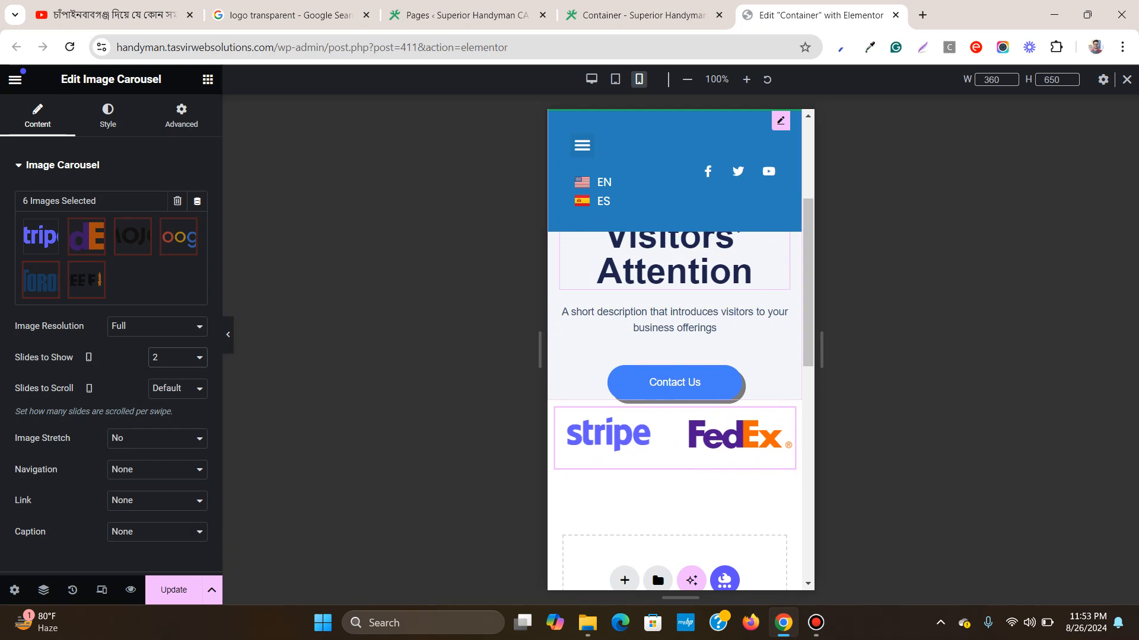
scroll("up", 3)
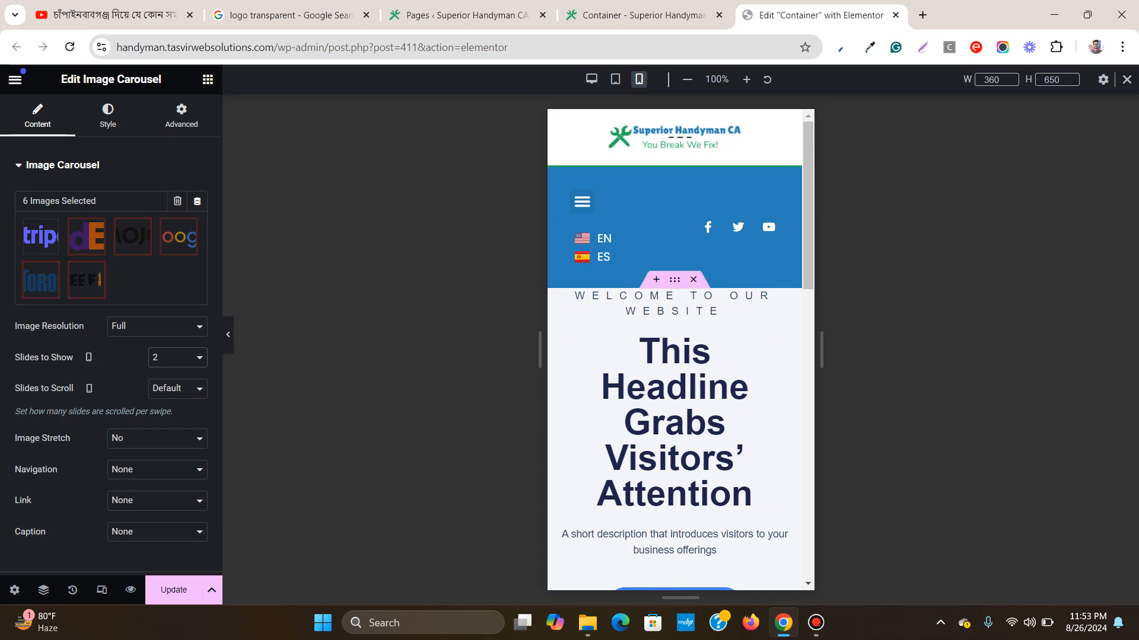
left_click(591, 79)
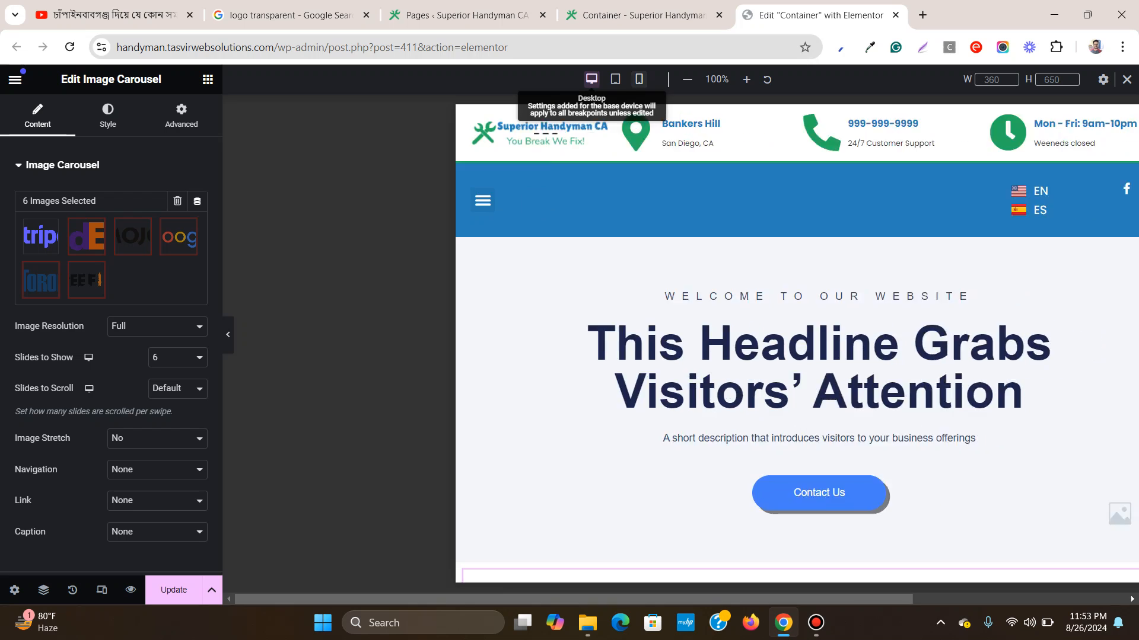
scroll("down", 3)
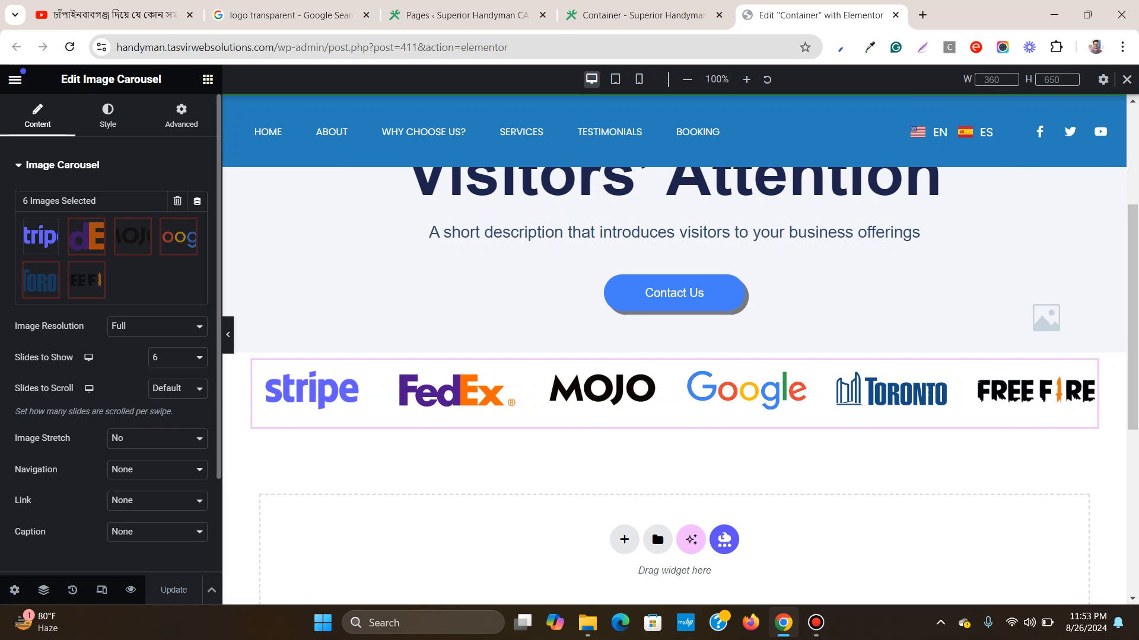
scroll("down", 3)
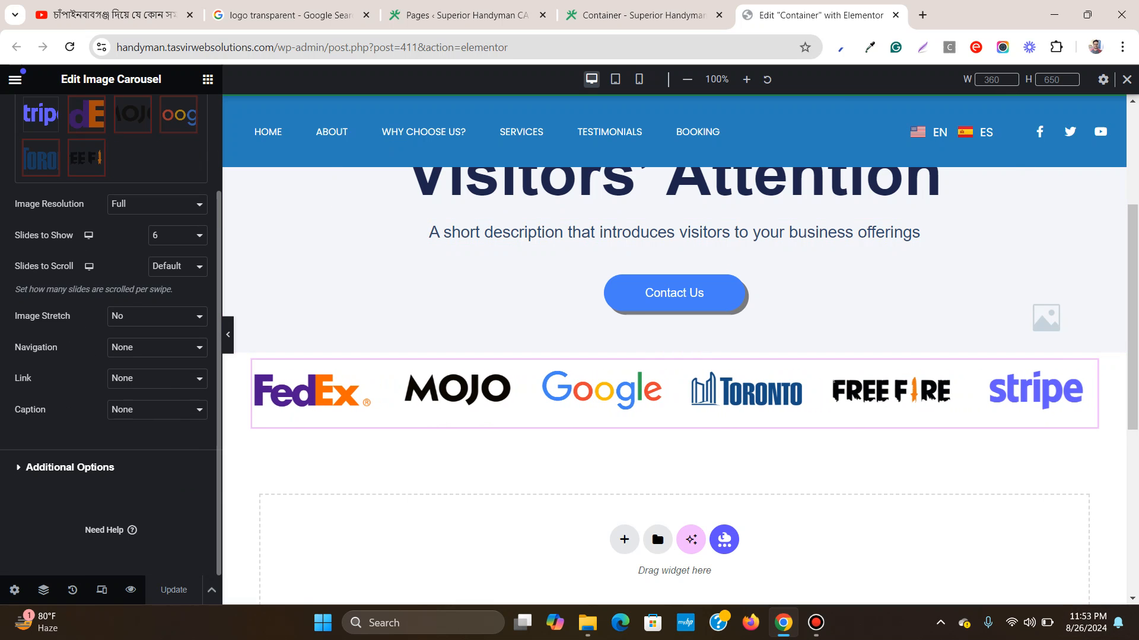
left_click(71, 467)
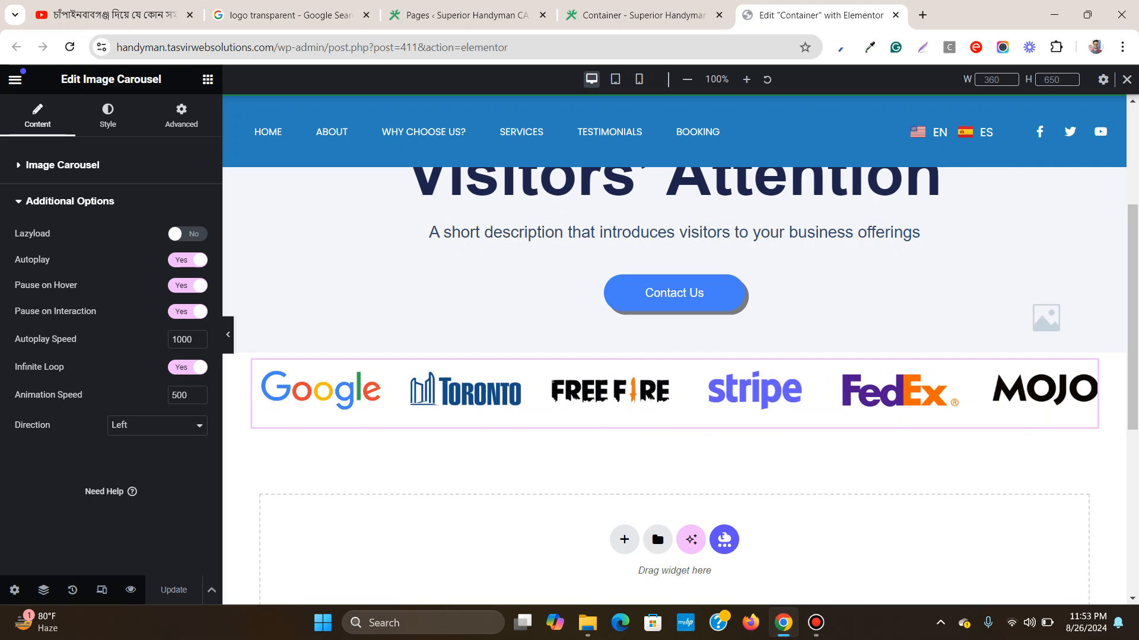